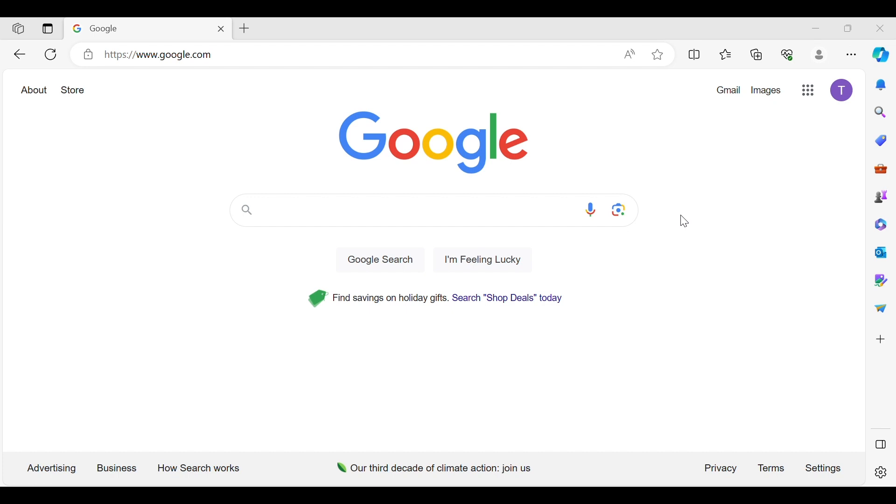
pyautogui.moveTo(689, 214)
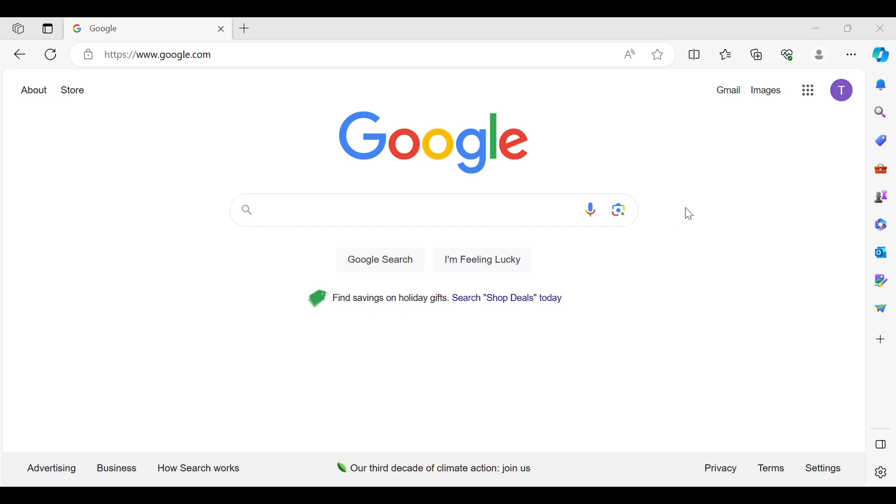
pyautogui.moveTo(346, 87)
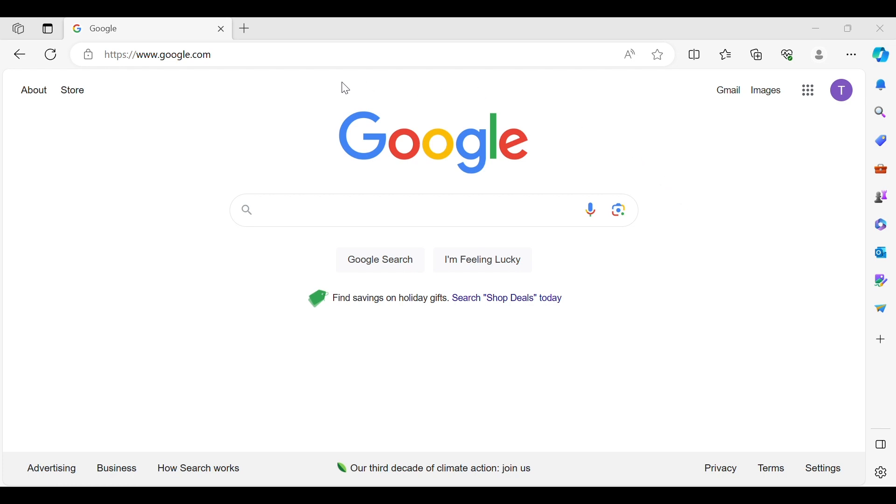
pyautogui.moveTo(340, 195)
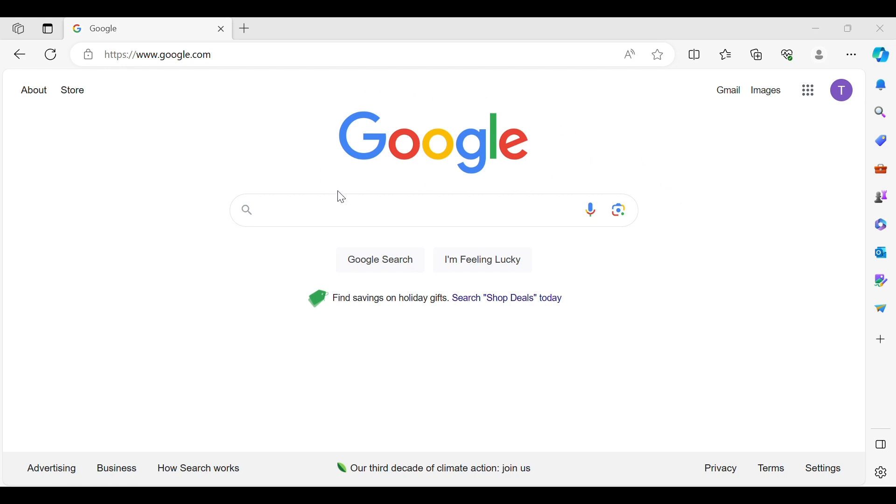
# Search Google for 'pegasus astro' by picking the autocomplete suggestion after typing 'peg'
pyautogui.write('p')
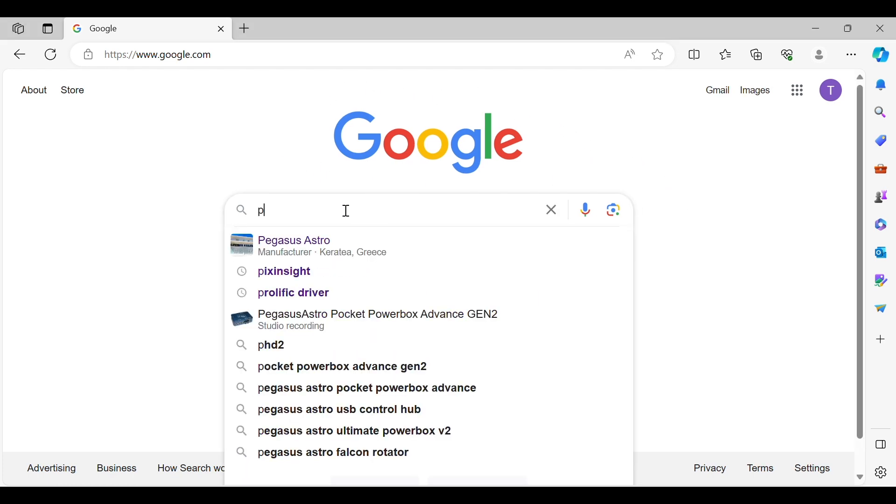
pyautogui.write('eg')
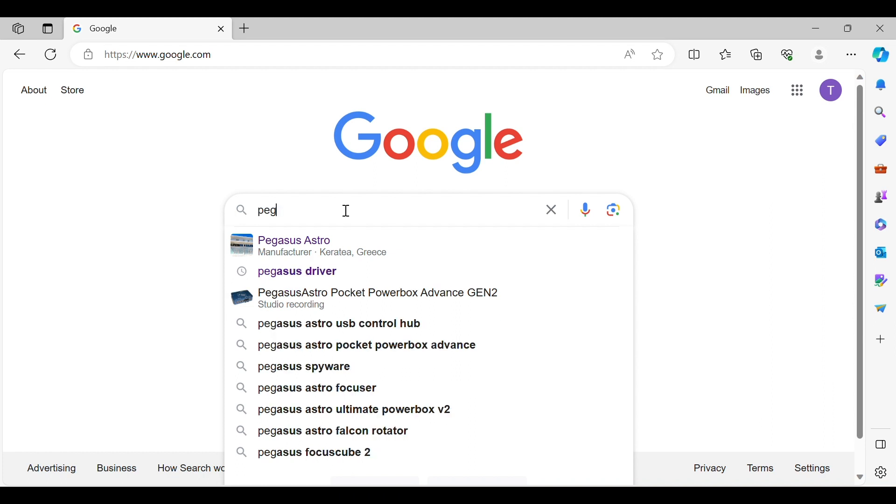
pyautogui.moveTo(302, 255)
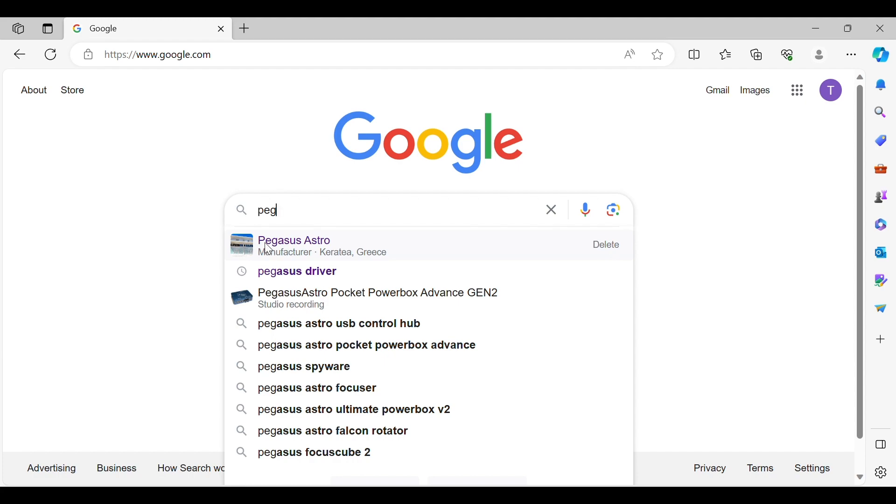
pyautogui.click(293, 240)
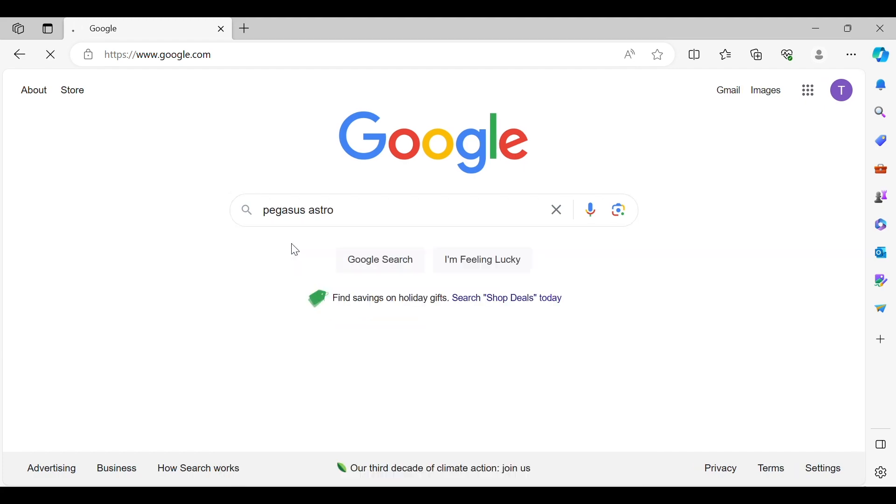
pyautogui.click(380, 259)
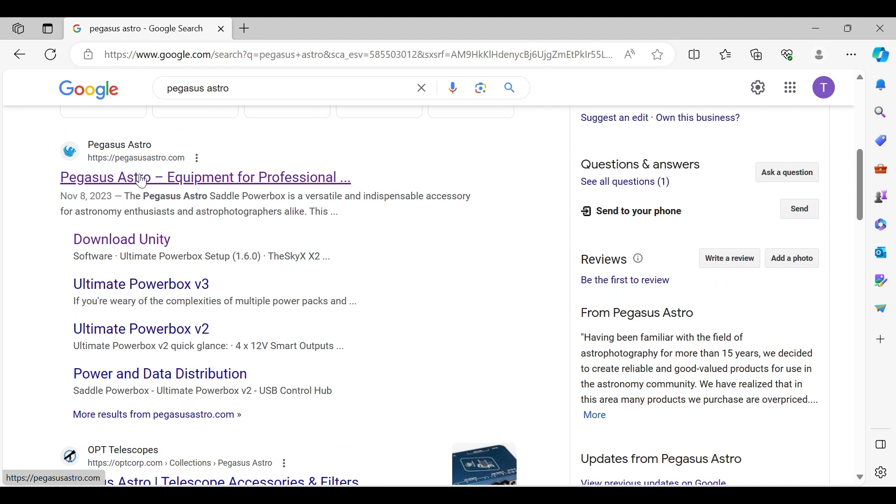
# Open the Pegasus Astro site's DOWNLOAD UNITY page and scroll to the Unity Platform section
pyautogui.click(204, 178)
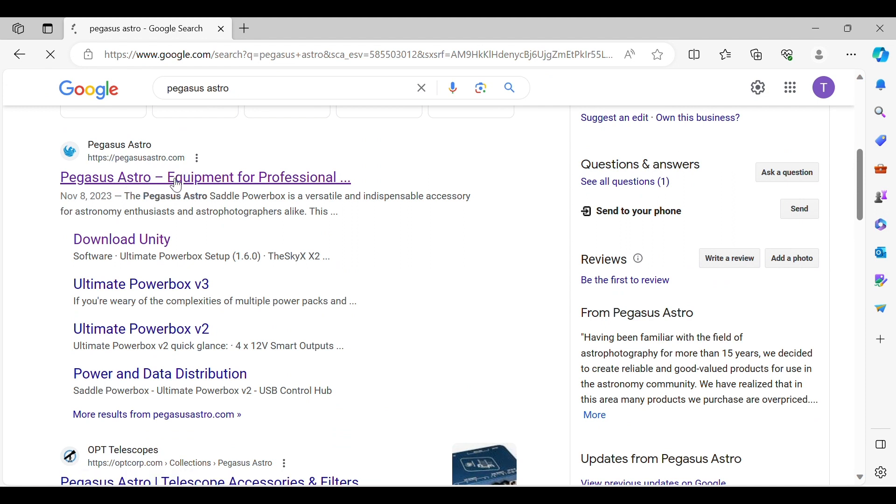
pyautogui.click(204, 178)
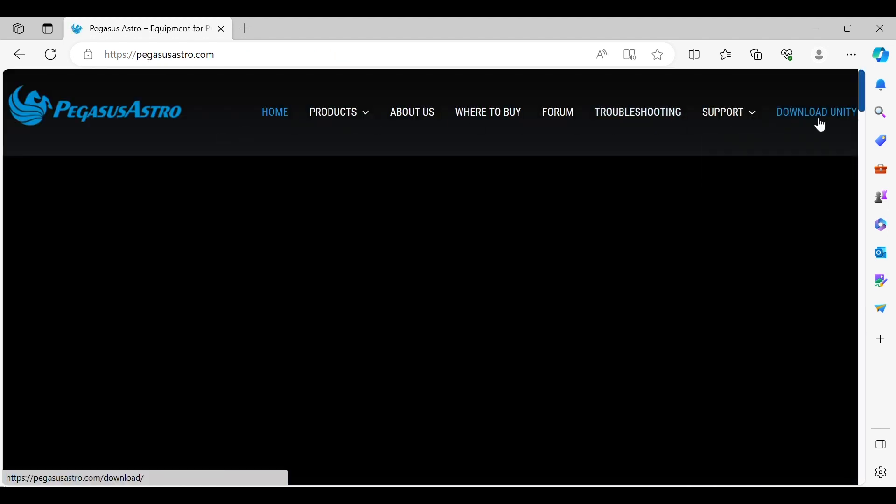
pyautogui.click(816, 111)
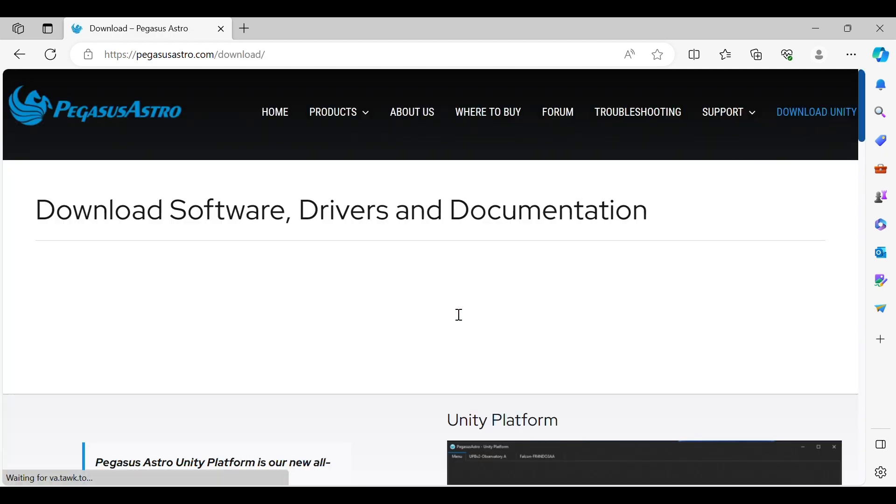
pyautogui.scroll(-3)
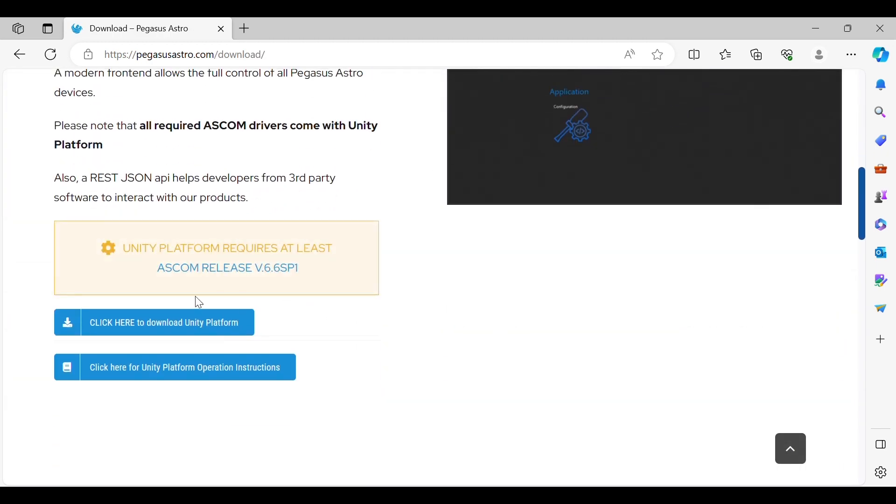
pyautogui.moveTo(56, 331)
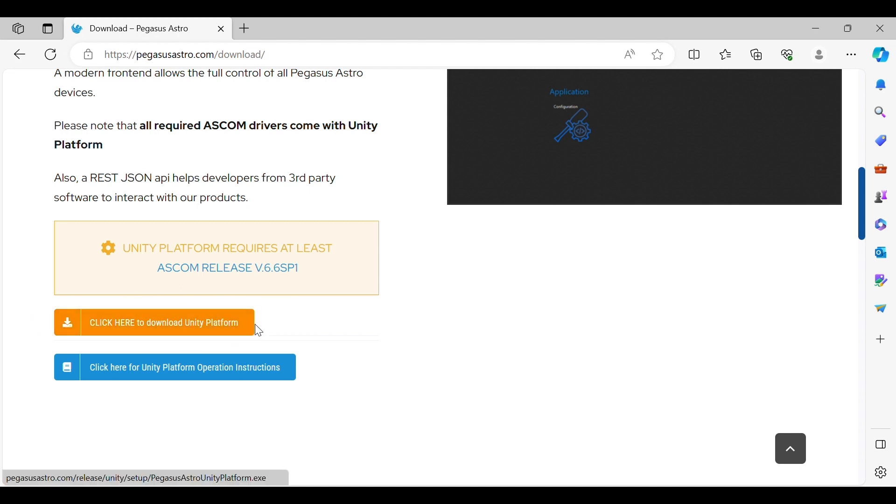
pyautogui.moveTo(305, 287)
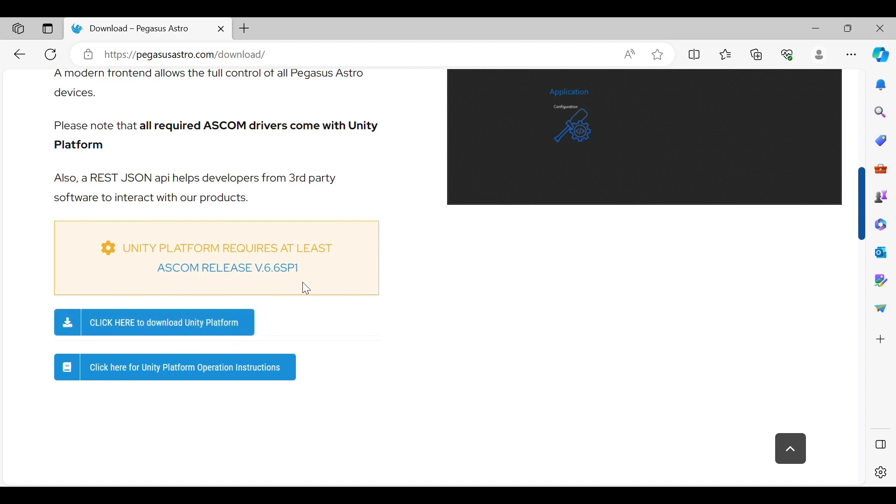
pyautogui.moveTo(261, 280)
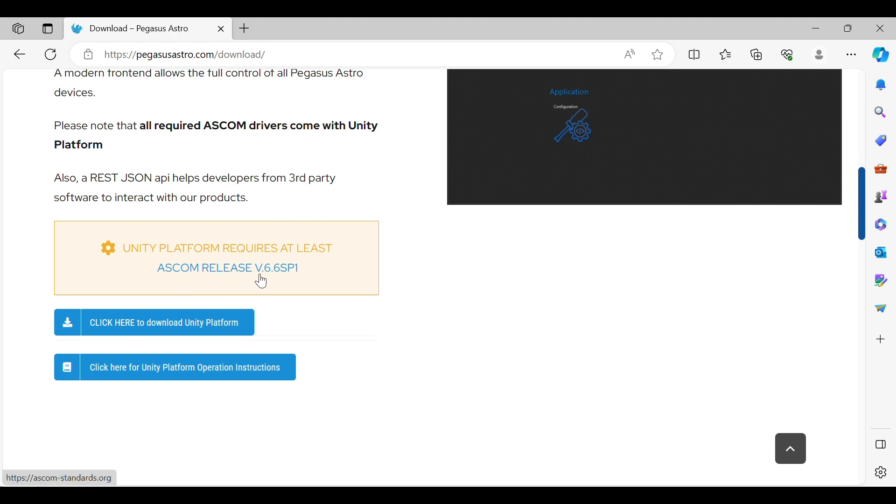
pyautogui.moveTo(304, 280)
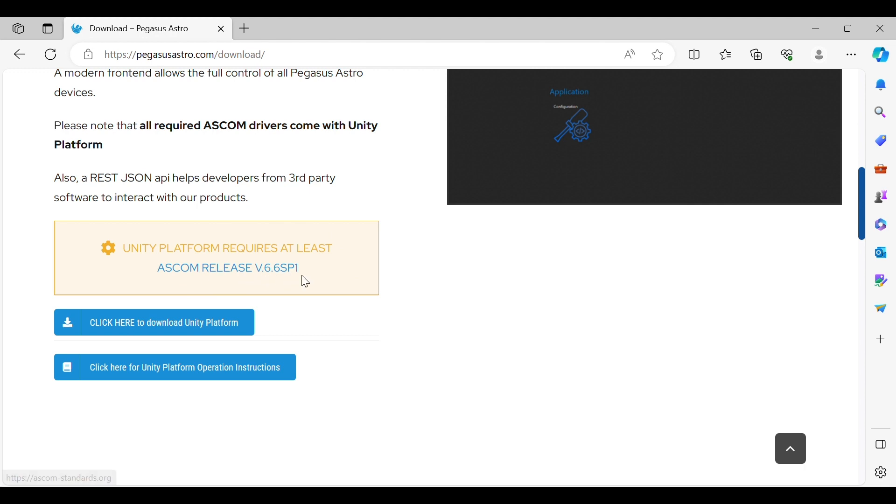
pyautogui.moveTo(324, 307)
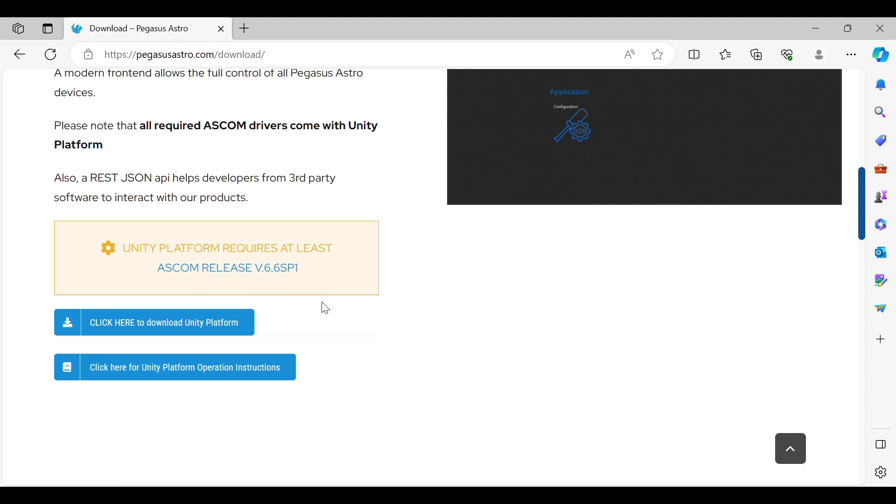
pyautogui.moveTo(377, 394)
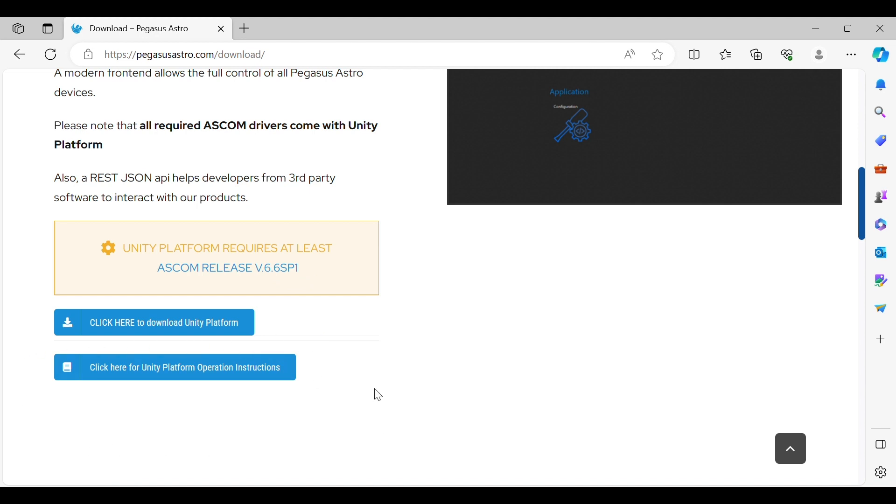
pyautogui.moveTo(255, 307)
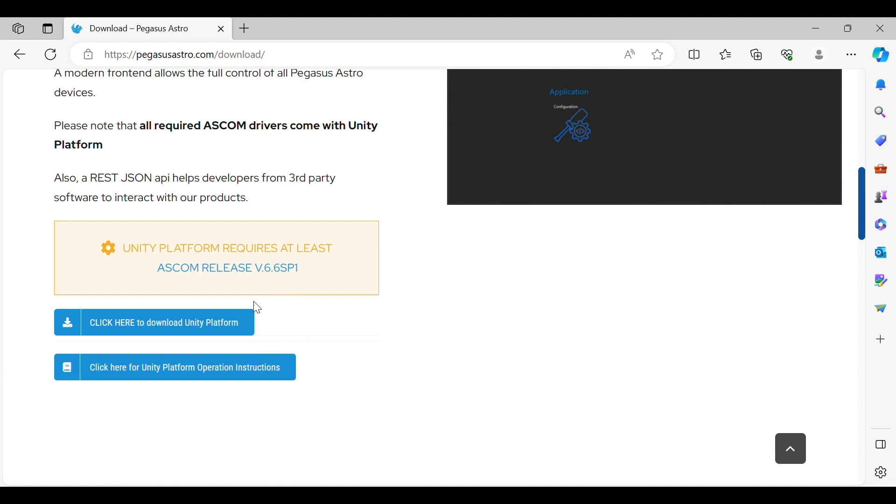
pyautogui.moveTo(87, 350)
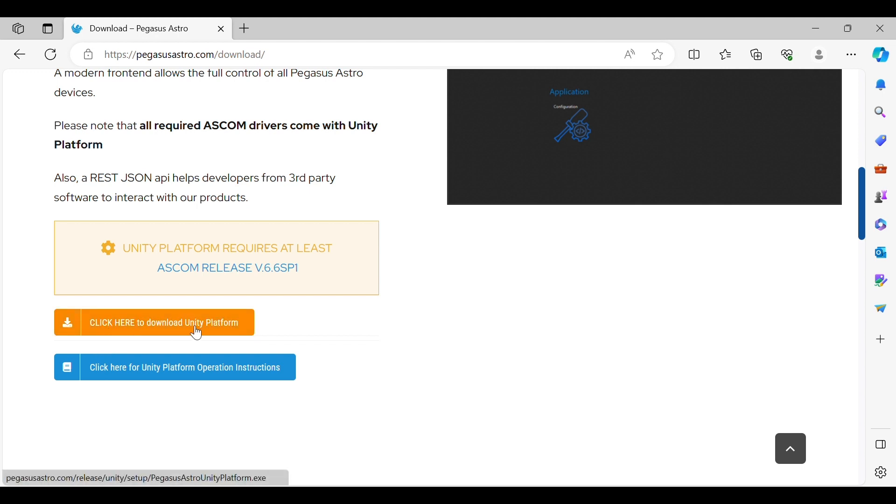
pyautogui.moveTo(711, 243)
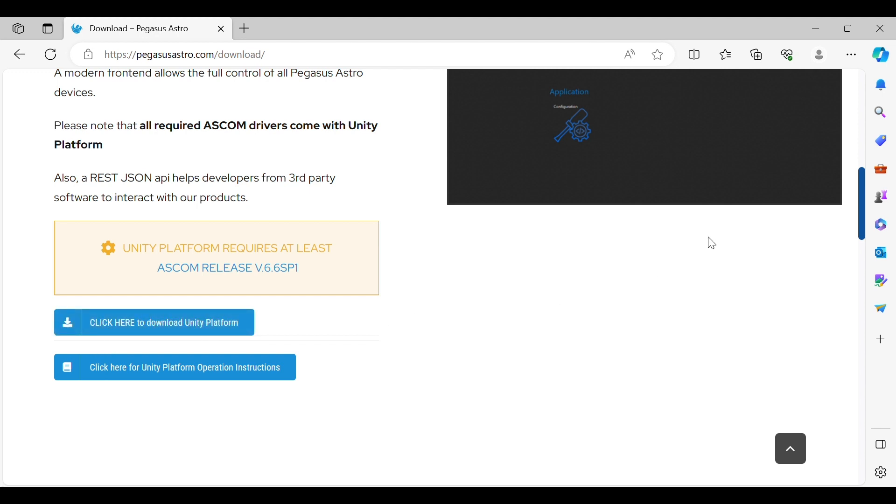
# Check Edge's recent downloads list (CDM212364_Setup.zip), then return to the Unity Platform section
pyautogui.click(851, 54)
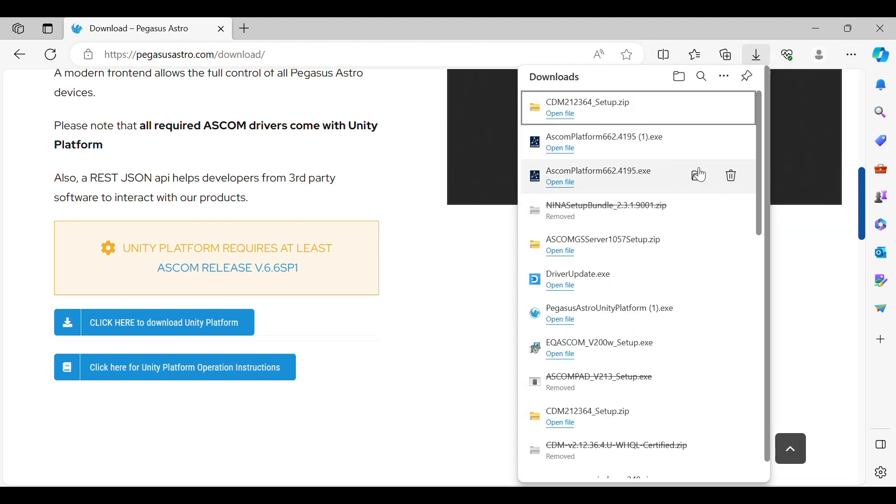
pyautogui.moveTo(546, 113)
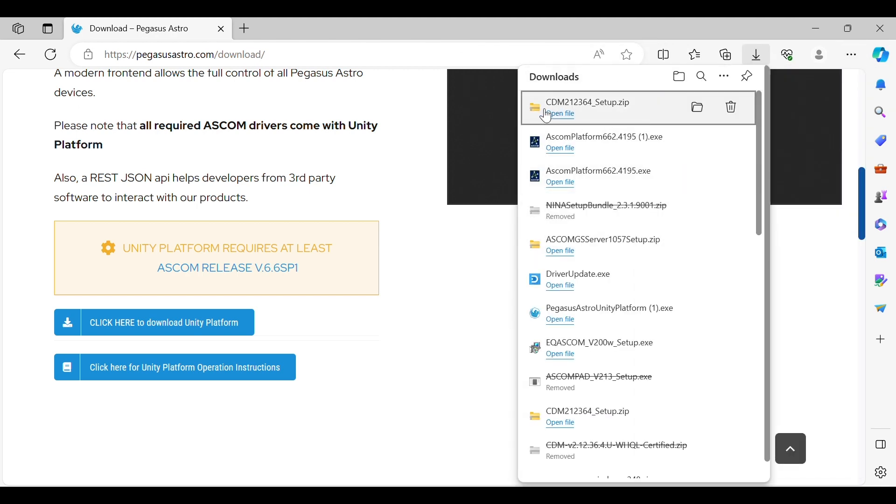
pyautogui.moveTo(631, 111)
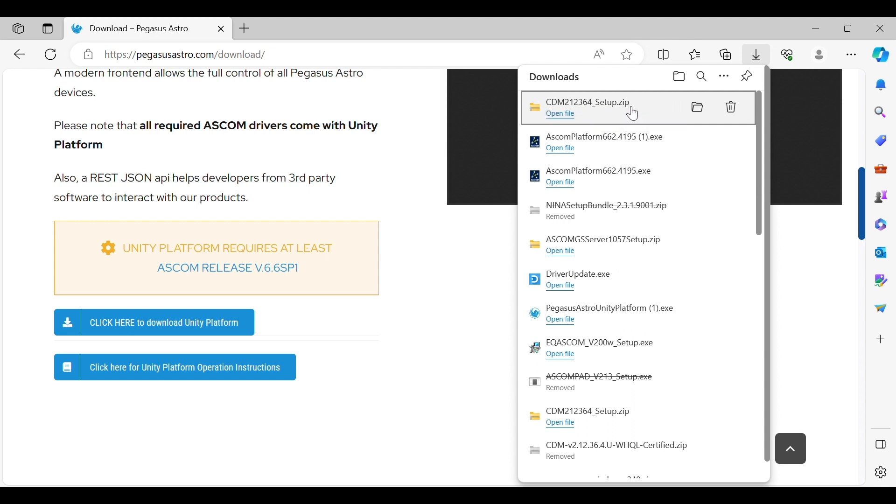
pyautogui.moveTo(559, 113)
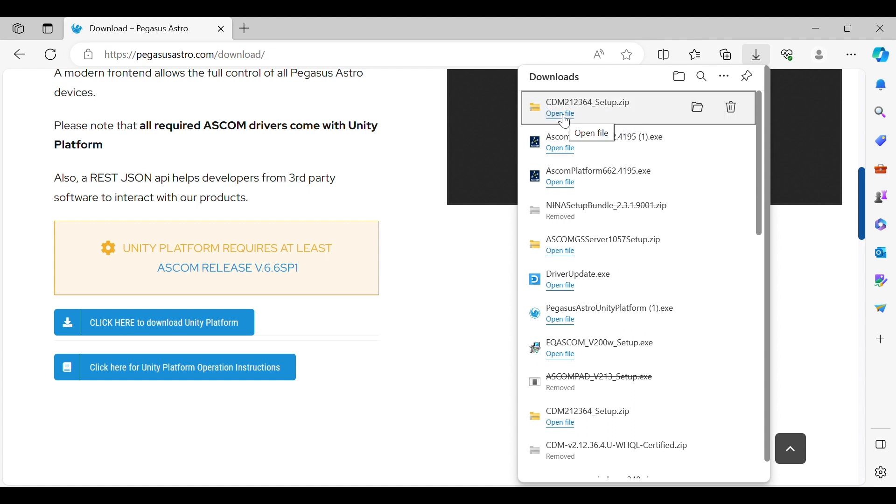
pyautogui.click(366, 217)
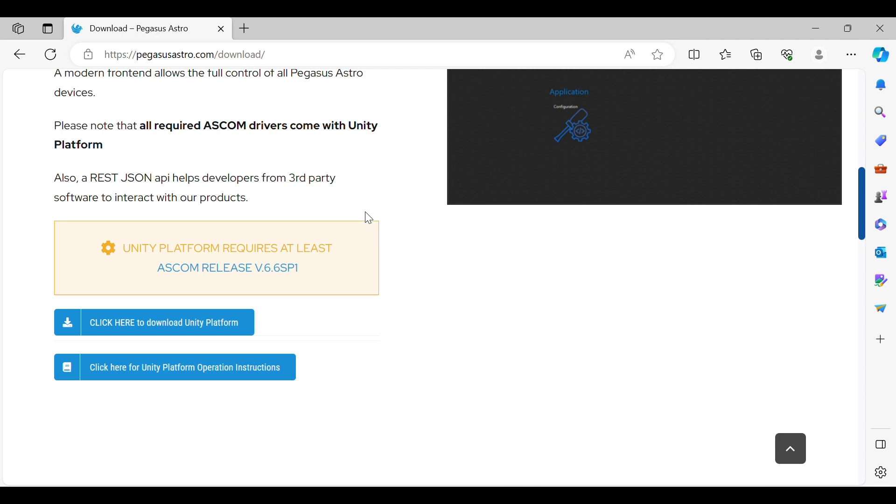
pyautogui.moveTo(481, 353)
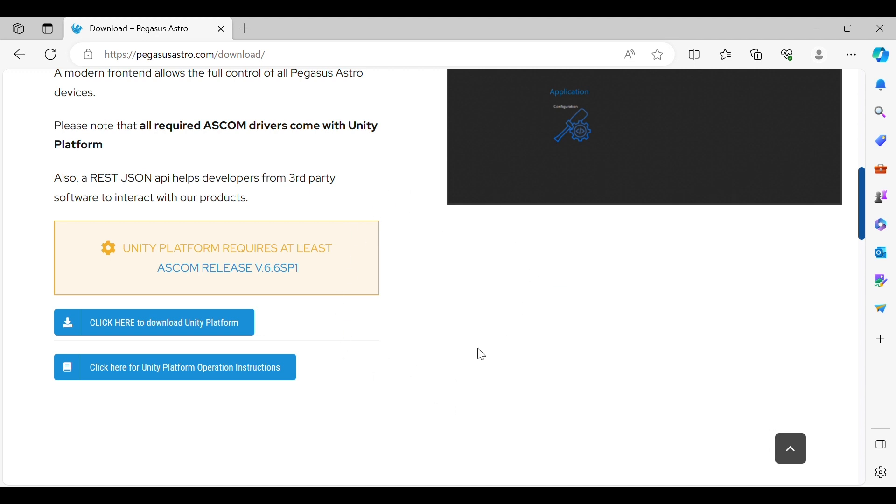
pyautogui.moveTo(397, 232)
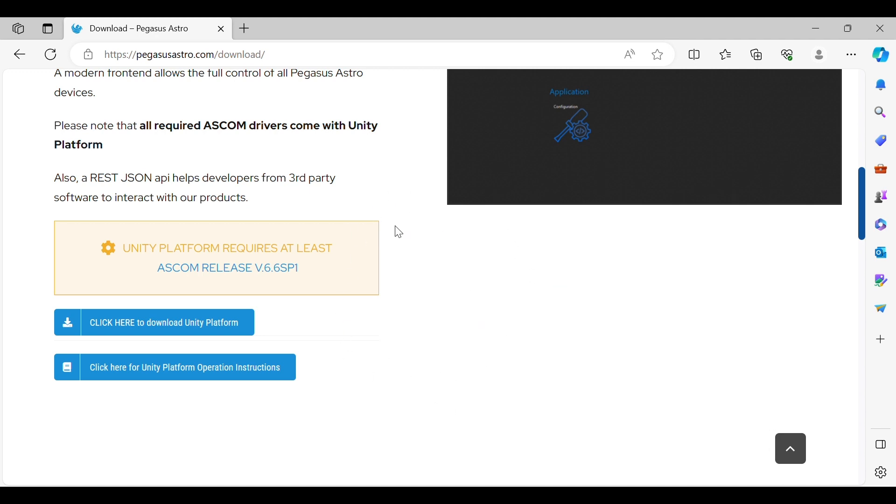
pyautogui.moveTo(450, 229)
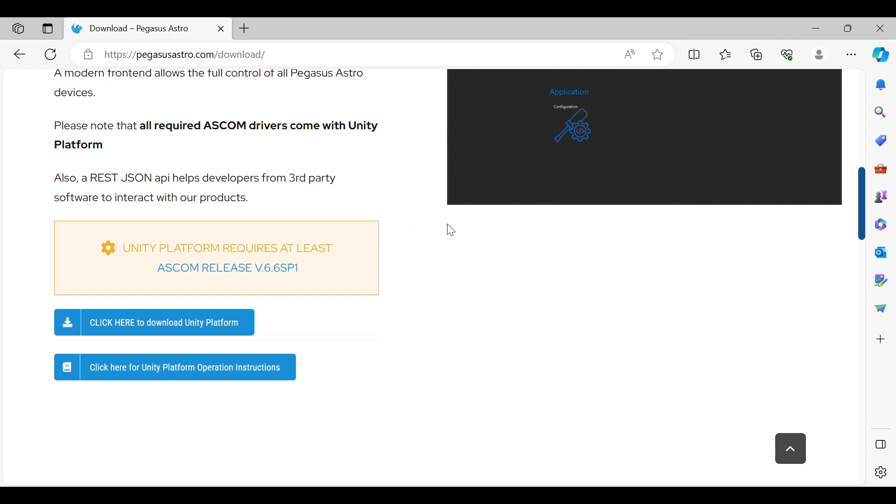
pyautogui.moveTo(383, 320)
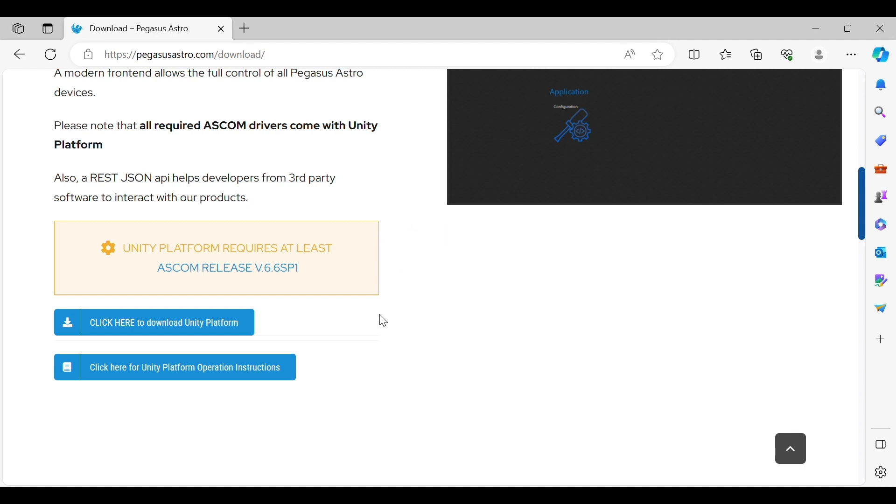
pyautogui.moveTo(484, 287)
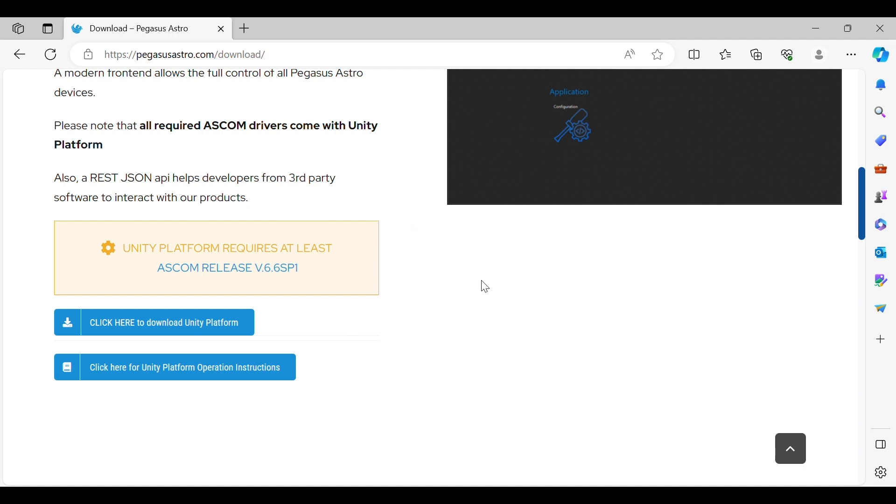
pyautogui.moveTo(816, 28)
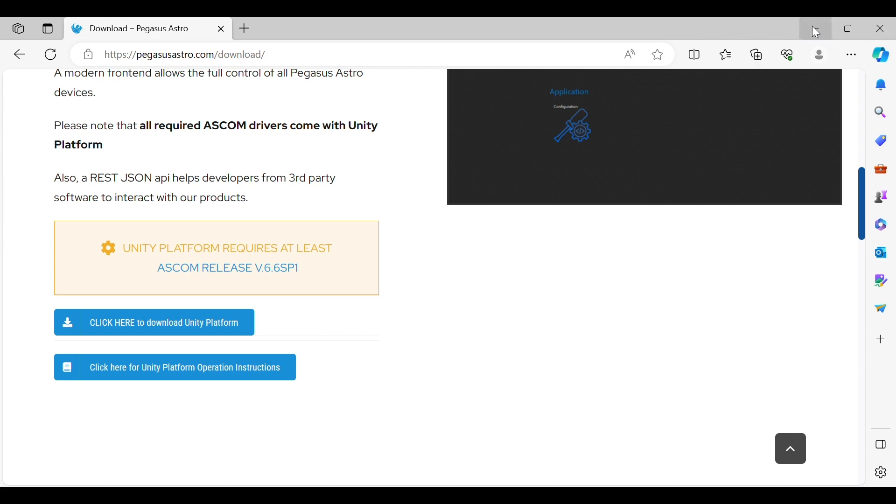
pyautogui.moveTo(815, 28)
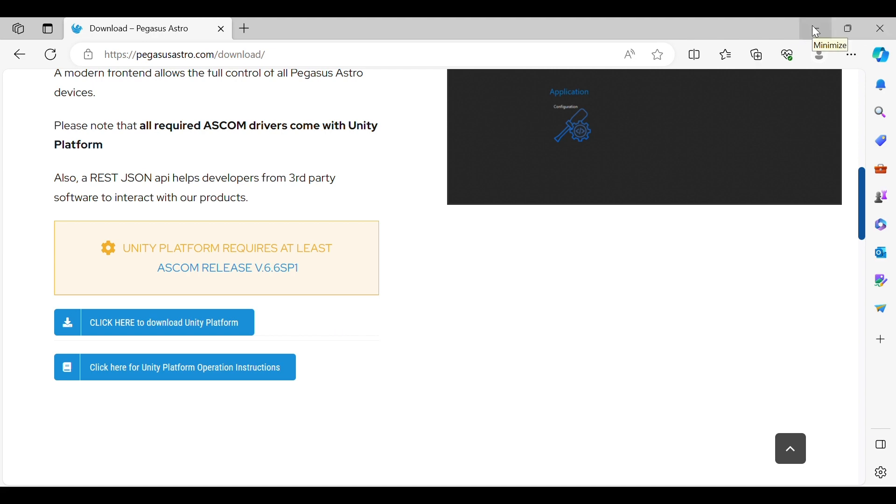
# Minimize Edge and launch PegasusAstro Unity Platform from its desktop shortcut
pyautogui.click(814, 28)
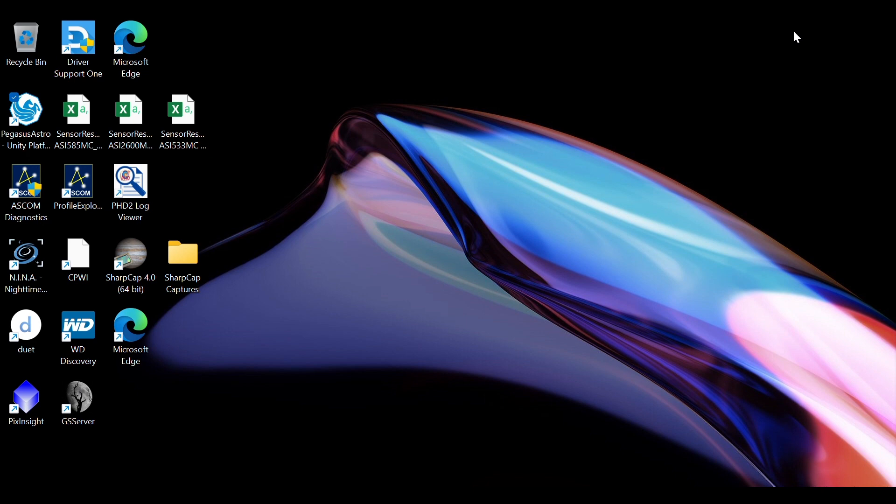
pyautogui.moveTo(614, 122)
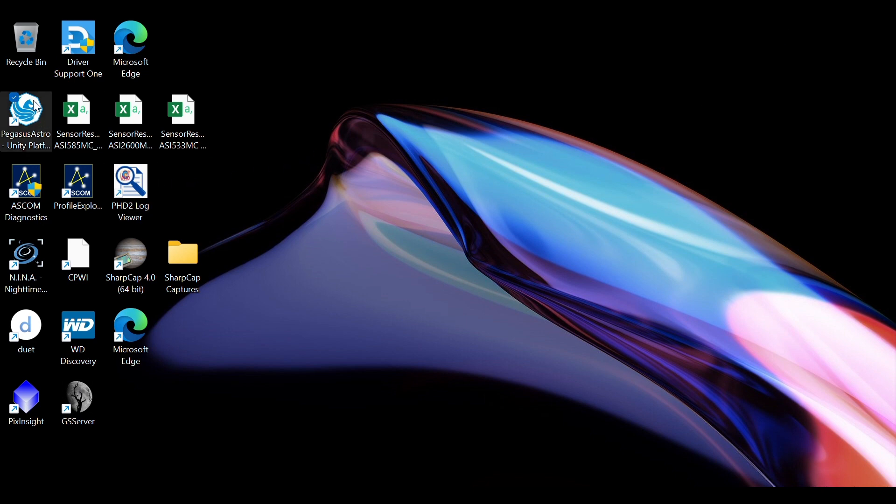
pyautogui.moveTo(23, 140)
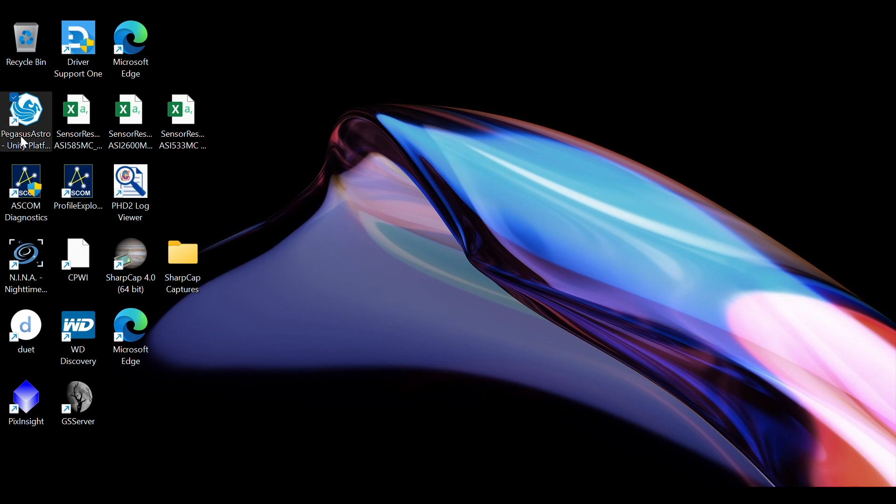
pyautogui.moveTo(27, 124)
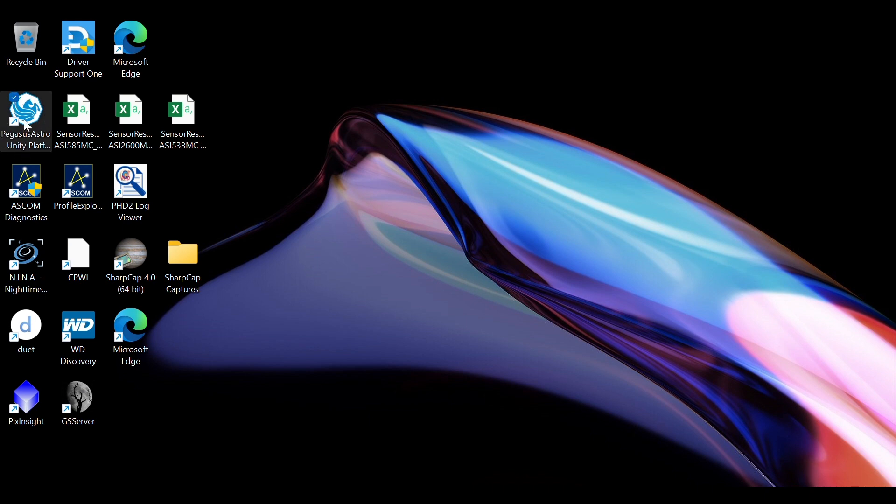
pyautogui.doubleClick(26, 111)
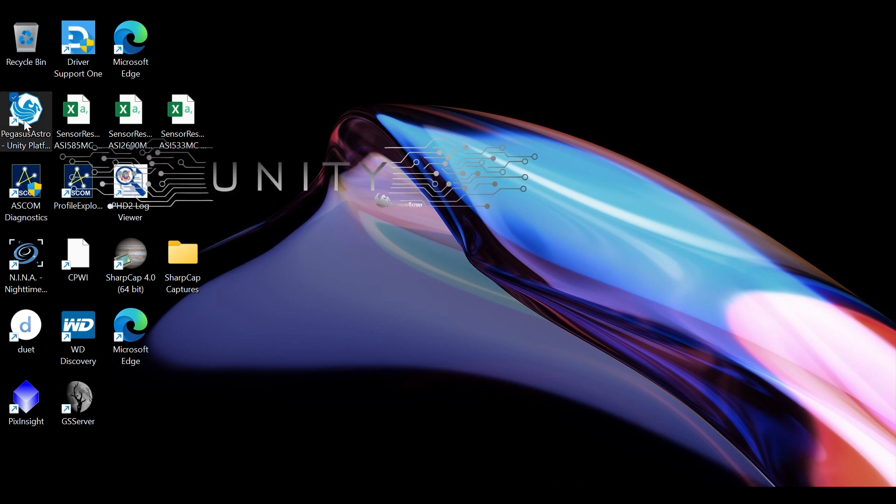
pyautogui.doubleClick(26, 113)
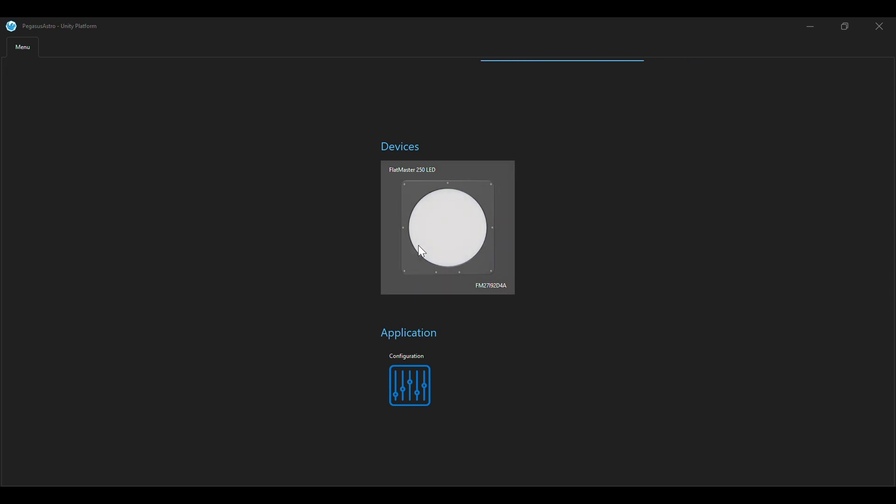
# View the FlatMaster 250 LED device tab, then close Unity Platform
pyautogui.click(448, 227)
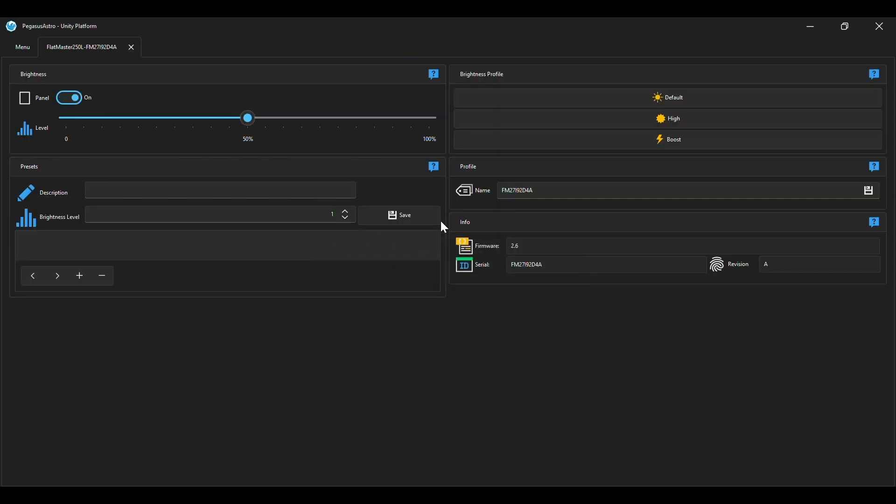
pyautogui.moveTo(169, 323)
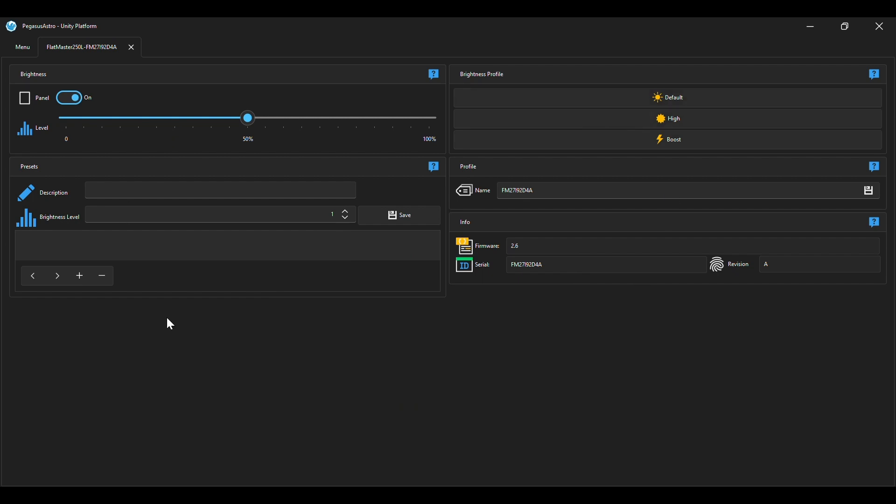
pyautogui.moveTo(264, 286)
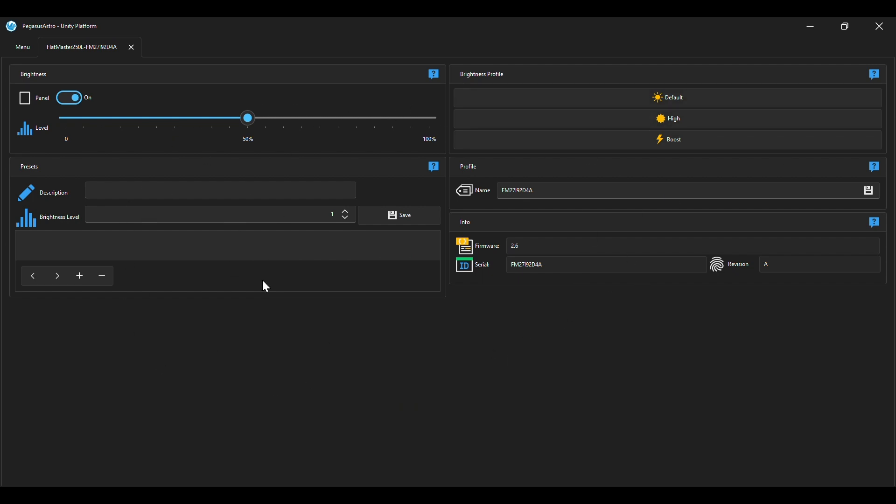
pyautogui.moveTo(352, 325)
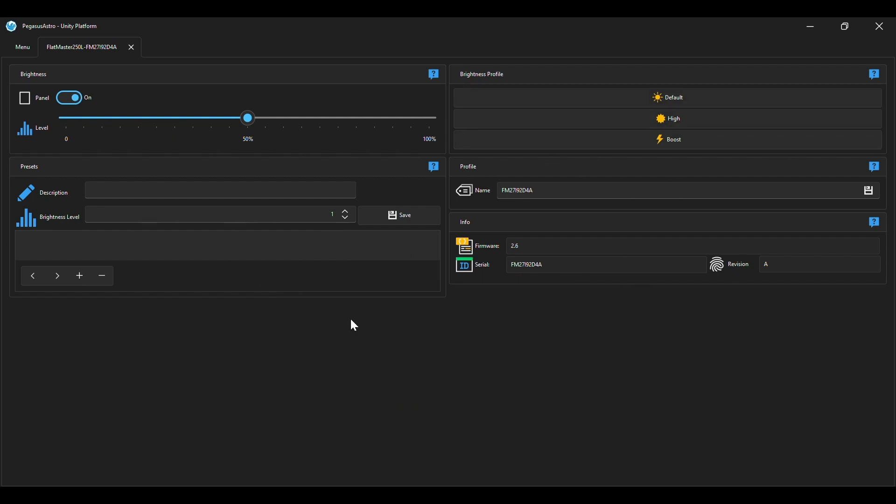
pyautogui.moveTo(227, 363)
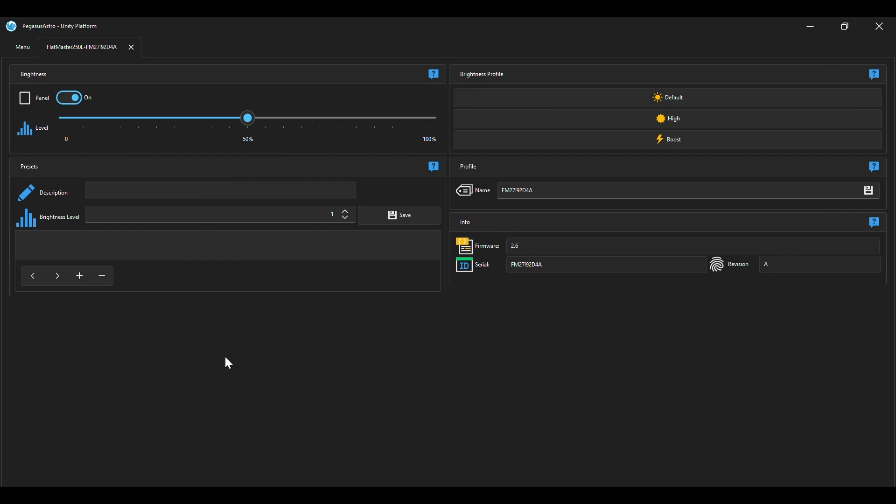
pyautogui.moveTo(517, 284)
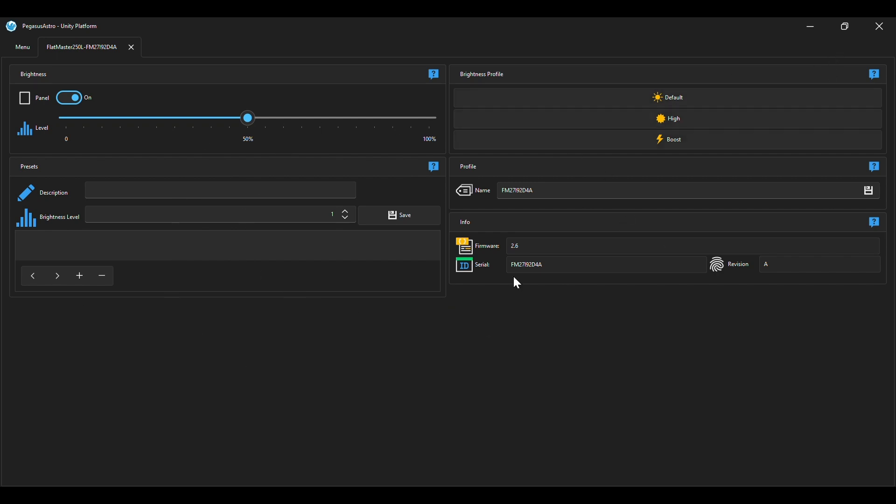
pyautogui.moveTo(267, 265)
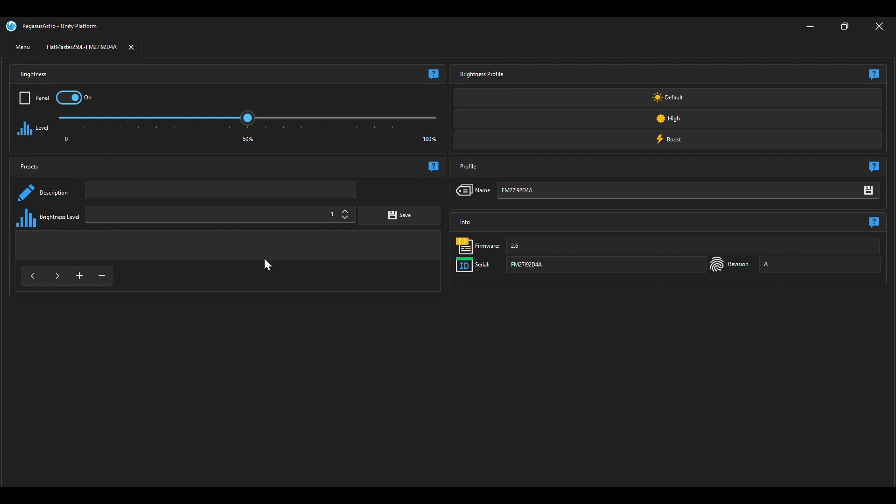
pyautogui.moveTo(879, 26)
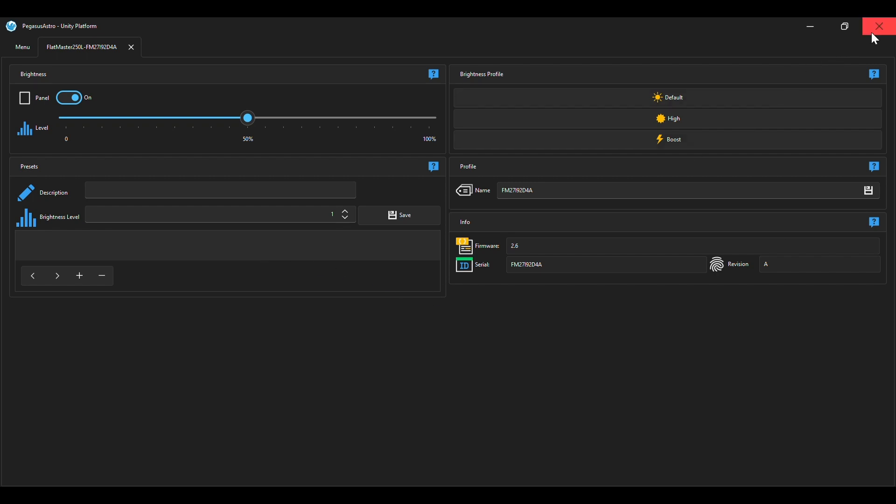
pyautogui.click(879, 26)
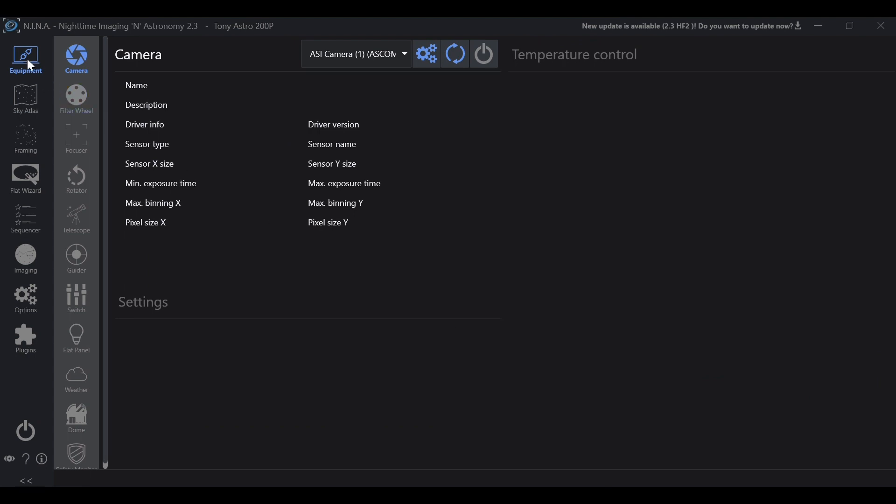
pyautogui.moveTo(76, 336)
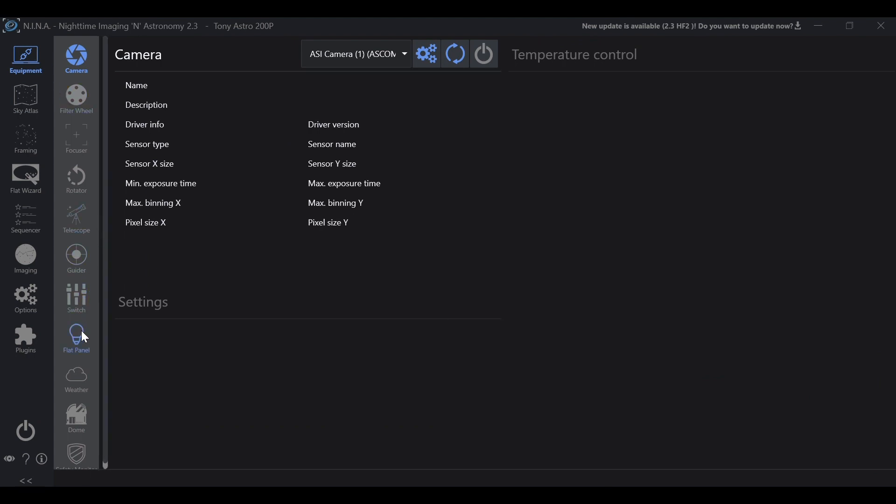
# On N.I.N.A.'s Flat Panel equipment page, select 'PegasusAstro FlatMaster 250LED'
pyautogui.click(76, 337)
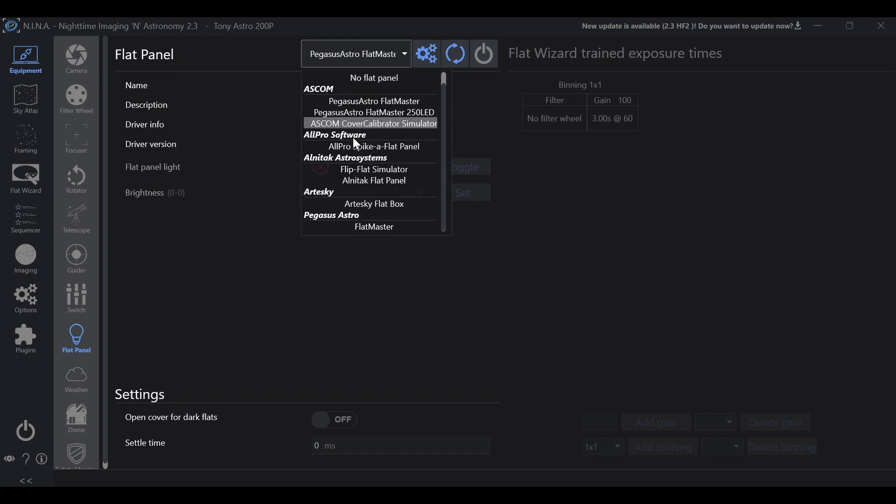
pyautogui.moveTo(349, 106)
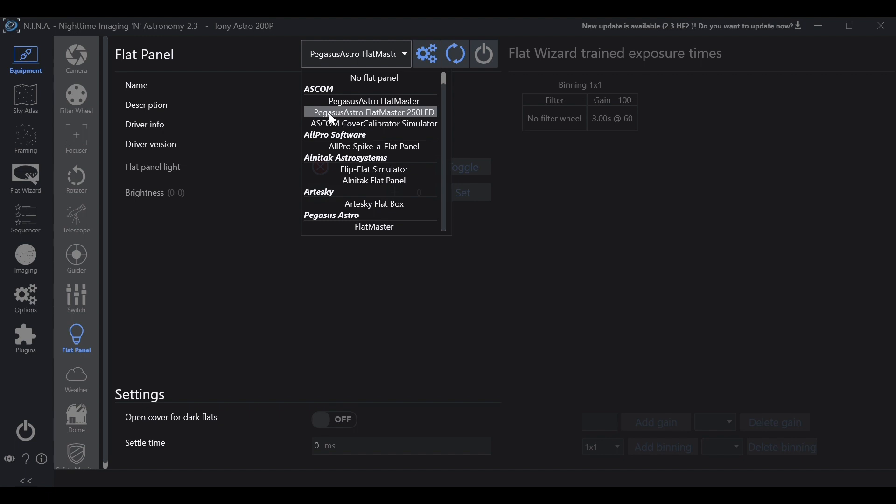
pyautogui.moveTo(381, 119)
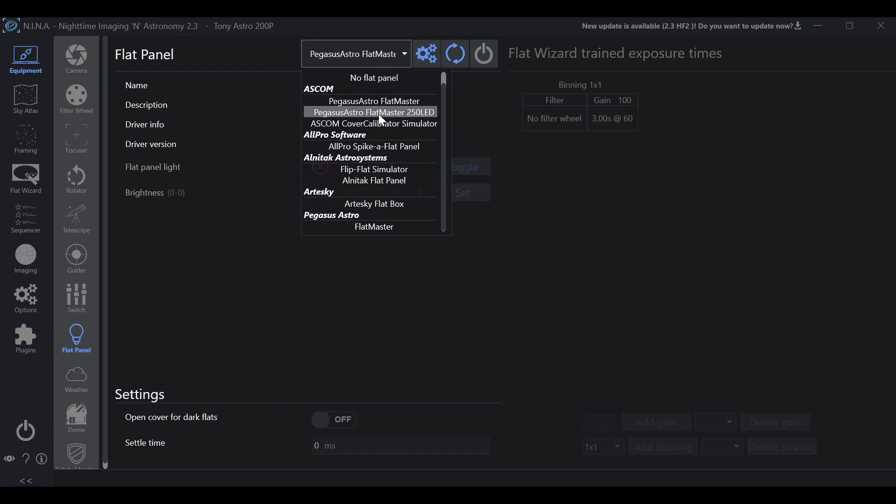
pyautogui.moveTo(402, 119)
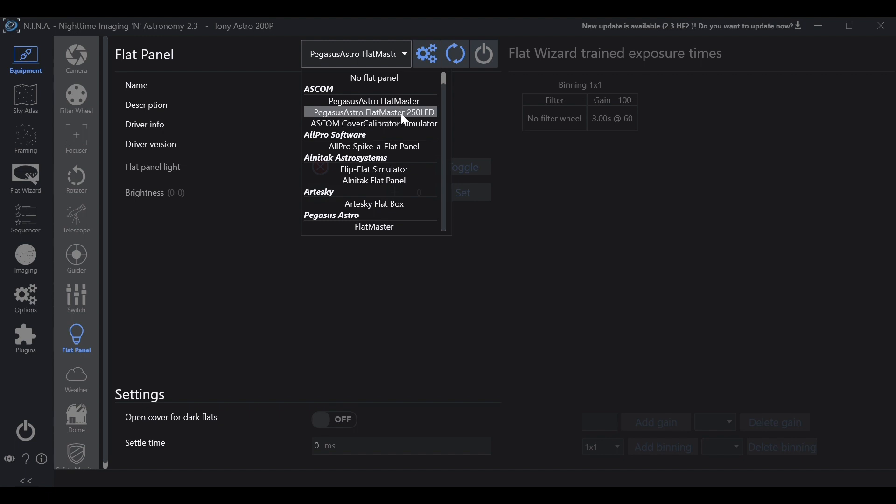
pyautogui.moveTo(433, 120)
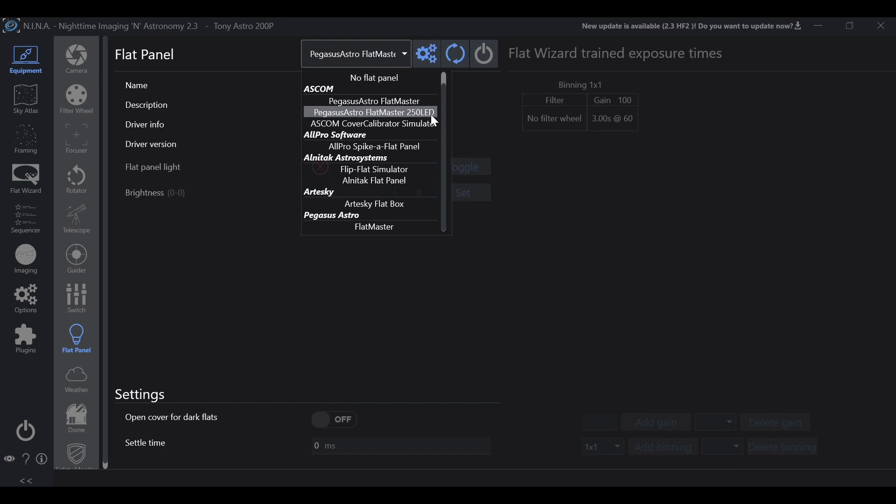
pyautogui.moveTo(412, 113)
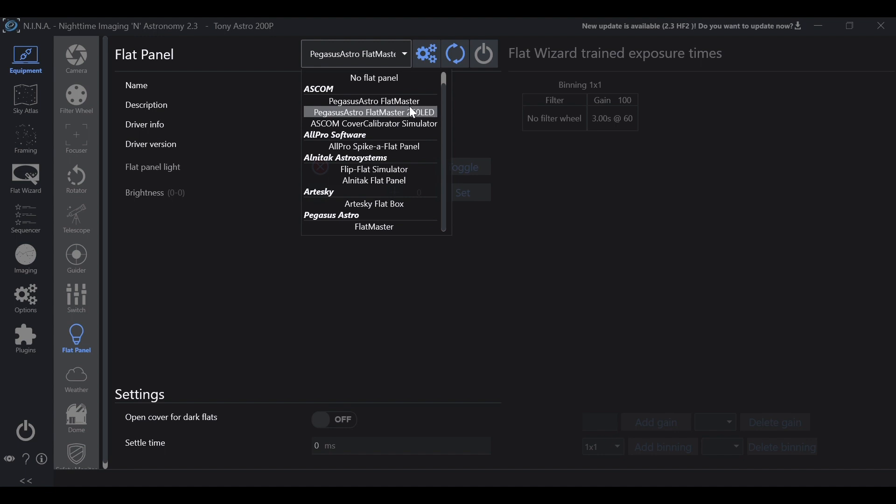
pyautogui.moveTo(366, 101)
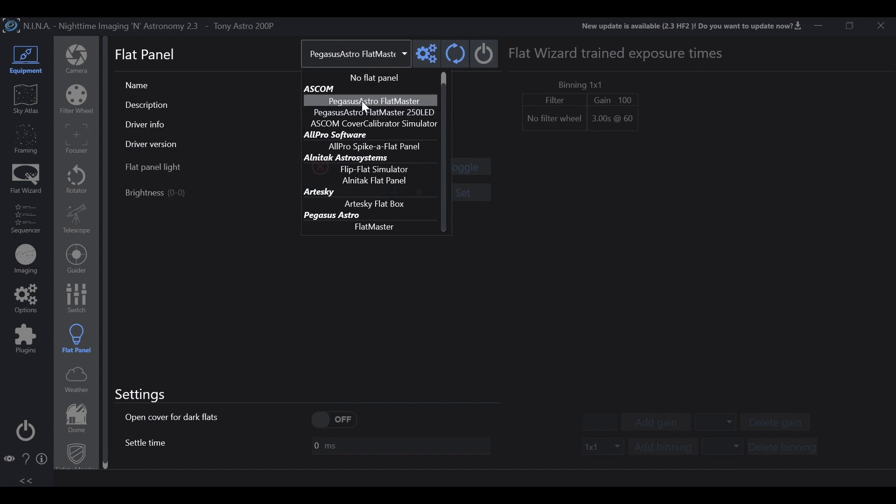
pyautogui.moveTo(385, 107)
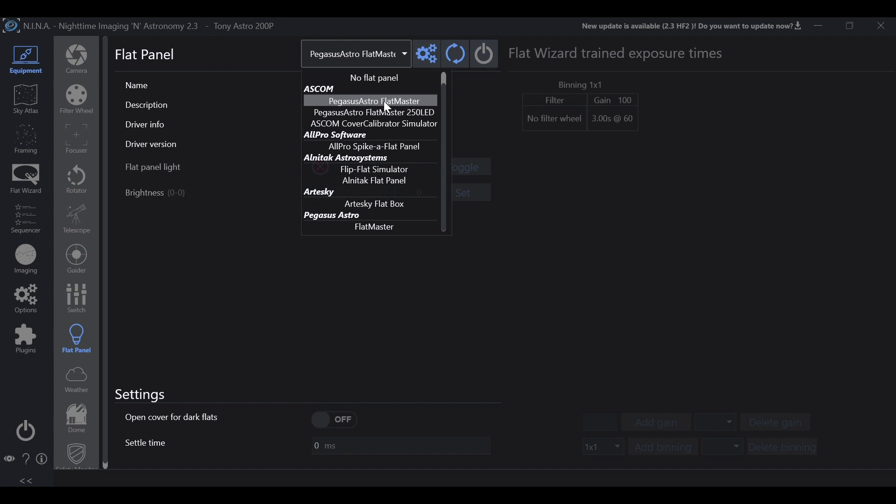
pyautogui.moveTo(383, 112)
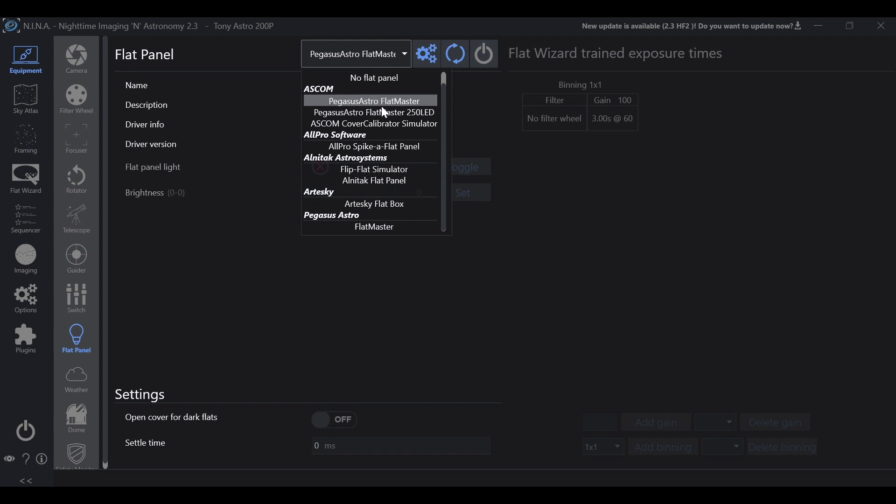
pyautogui.moveTo(343, 112)
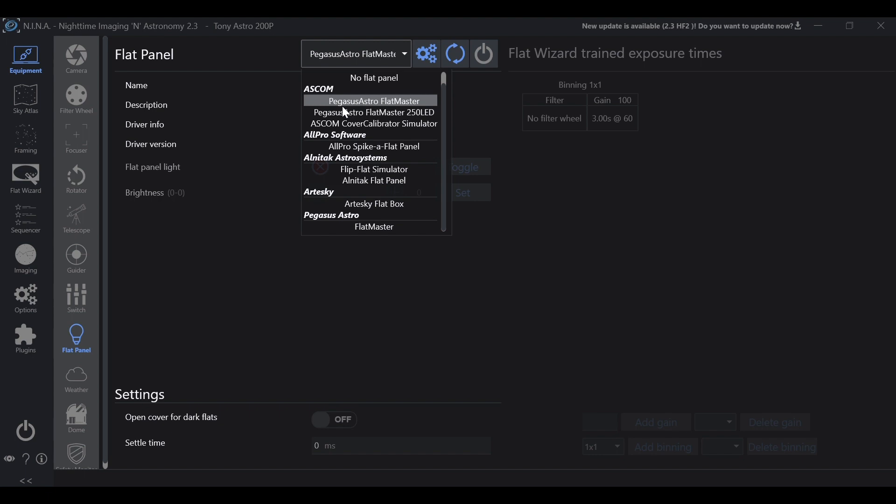
pyautogui.moveTo(416, 109)
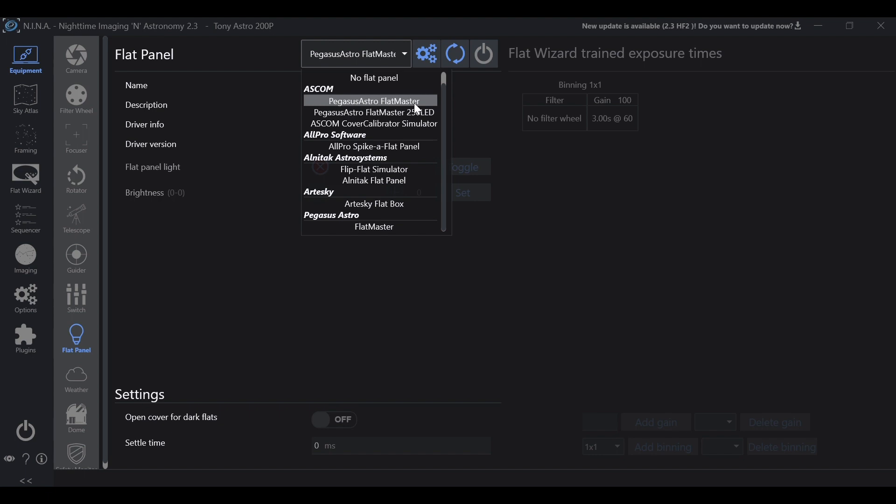
pyautogui.moveTo(333, 109)
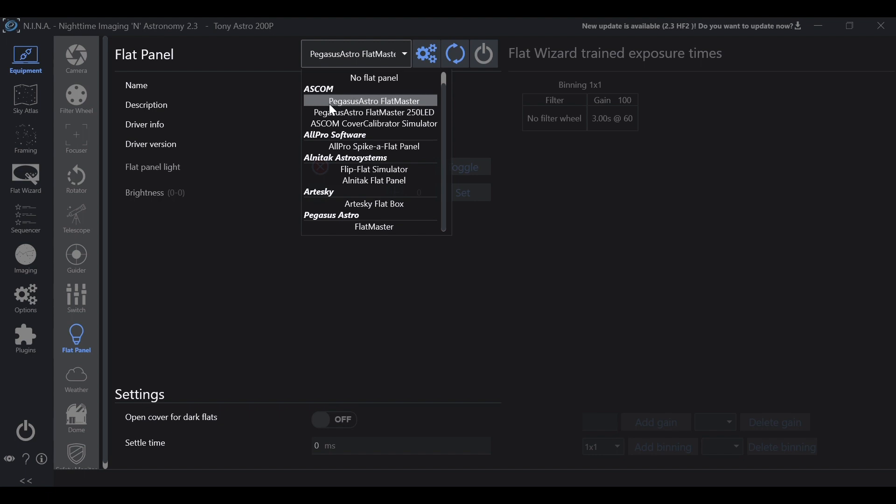
pyautogui.moveTo(372, 112)
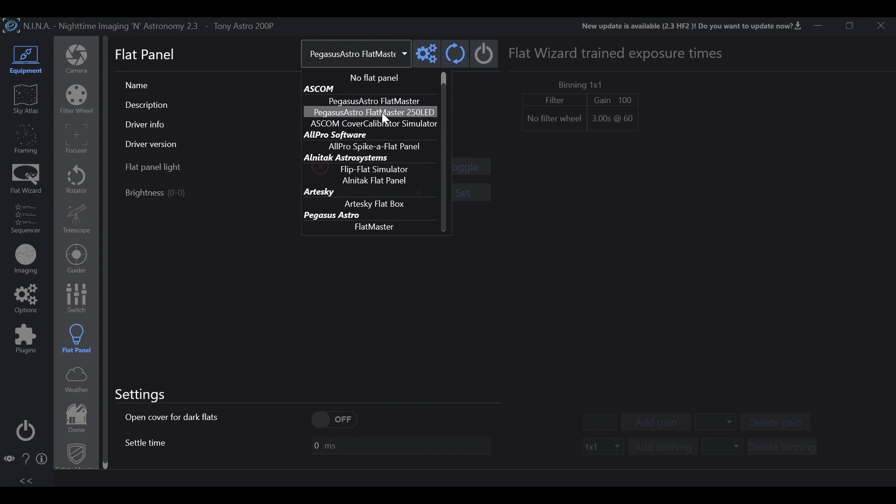
pyautogui.moveTo(421, 119)
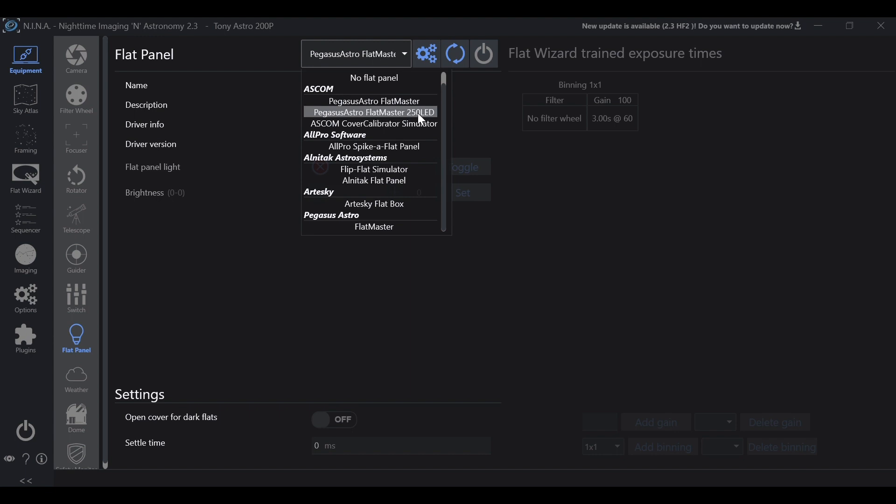
pyautogui.click(374, 101)
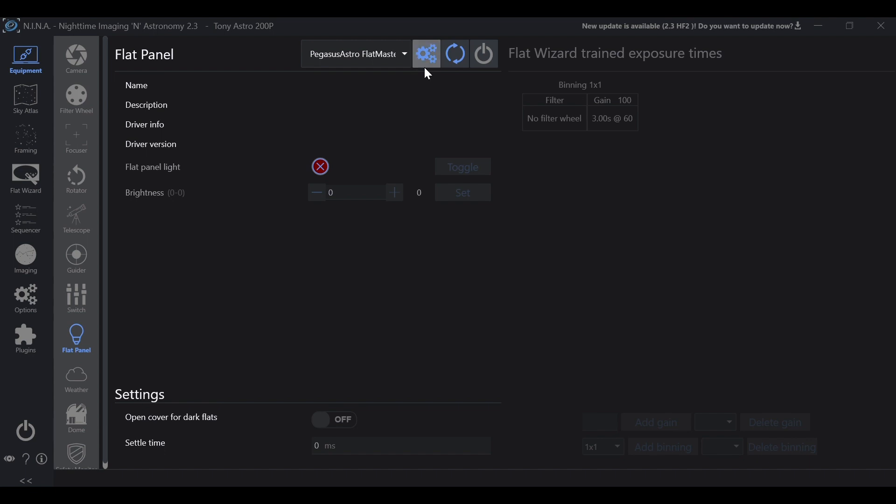
# Connect the PegasusAstro FlatMaster 250LED, showing driver details and 0–100 brightness range
pyautogui.click(425, 53)
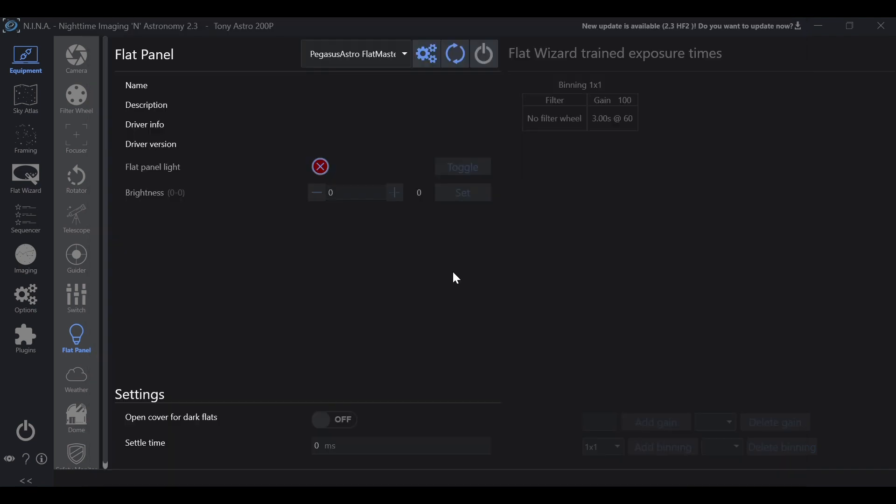
pyautogui.moveTo(466, 67)
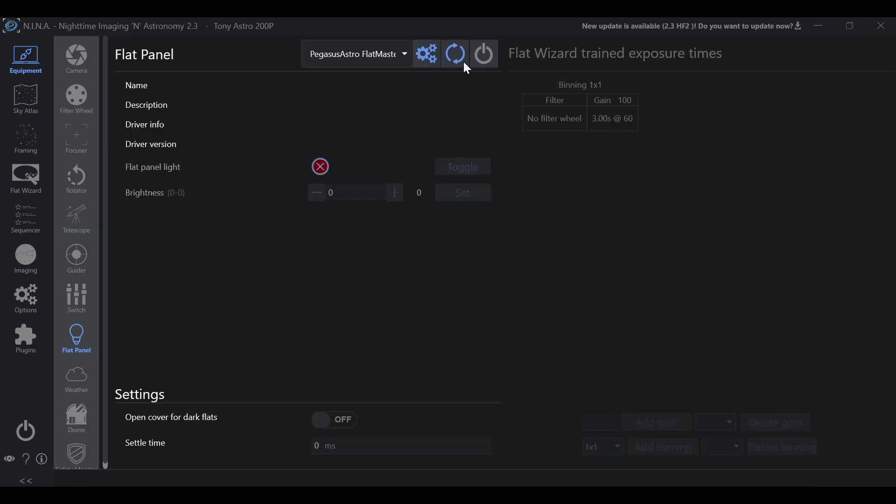
pyautogui.moveTo(229, 169)
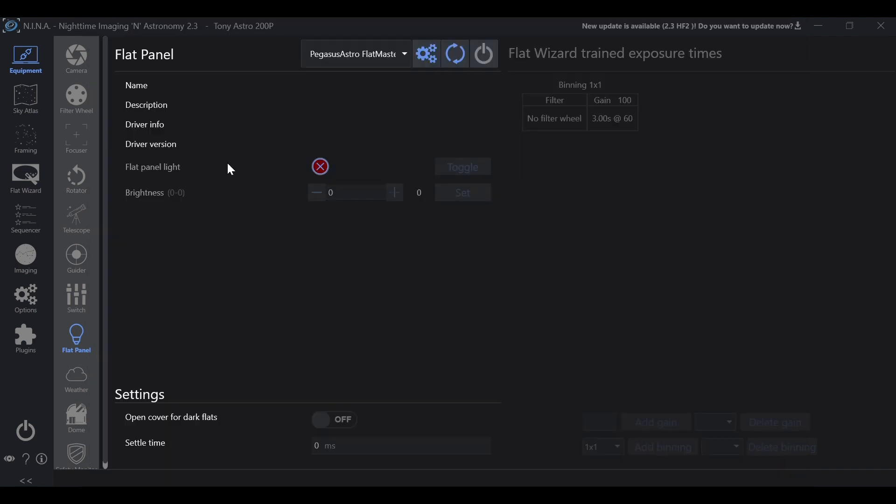
pyautogui.moveTo(301, 255)
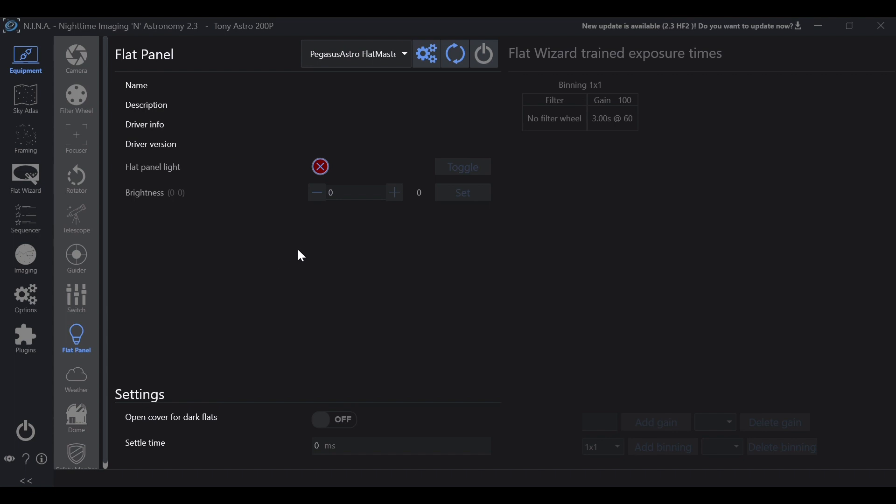
pyautogui.moveTo(515, 147)
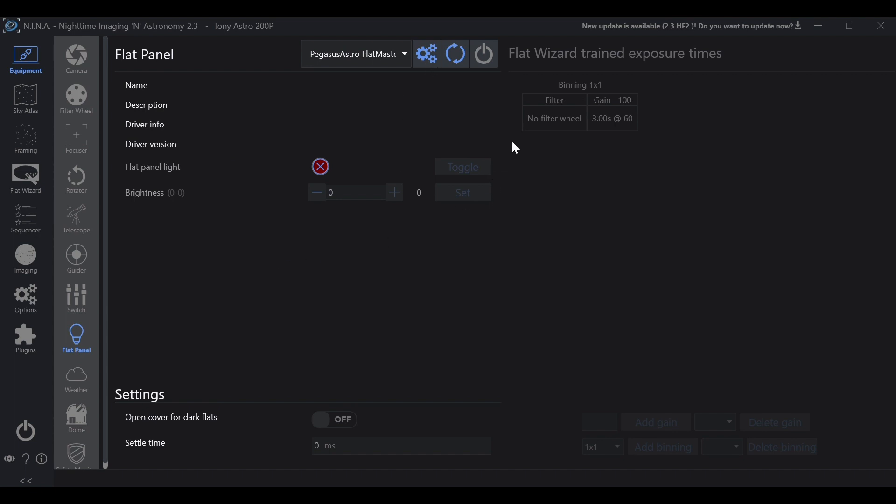
pyautogui.moveTo(486, 73)
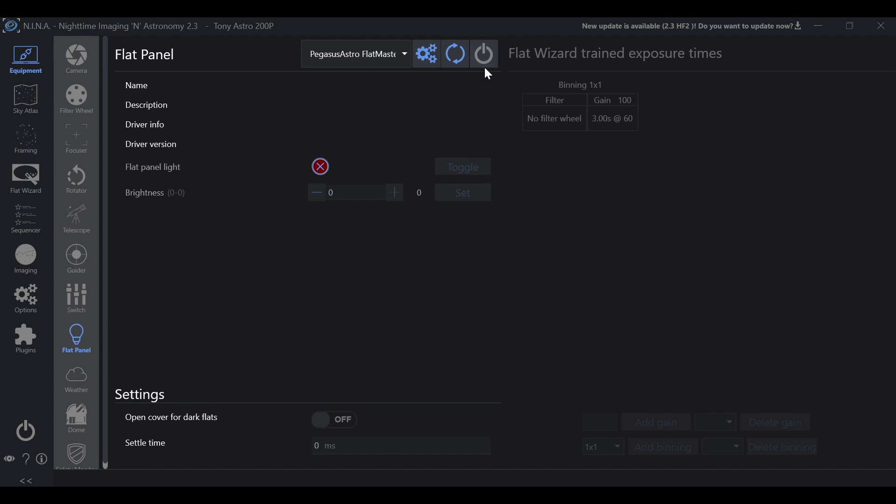
pyautogui.click(483, 54)
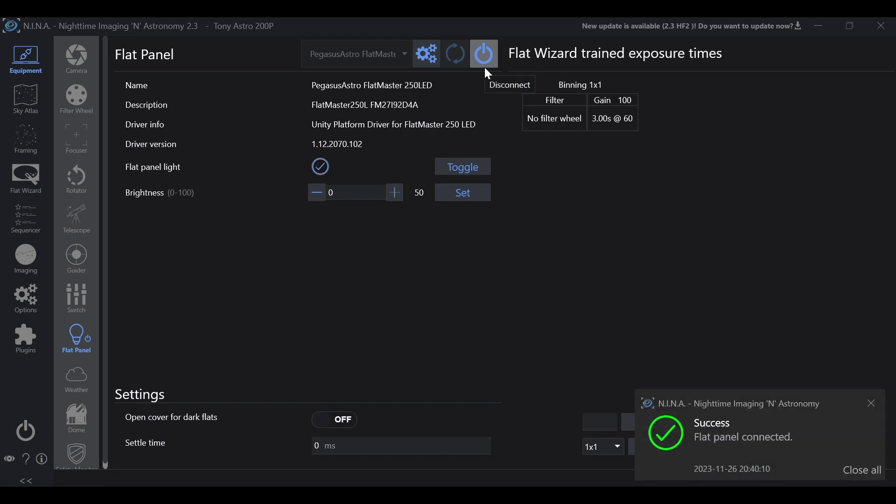
pyautogui.moveTo(532, 165)
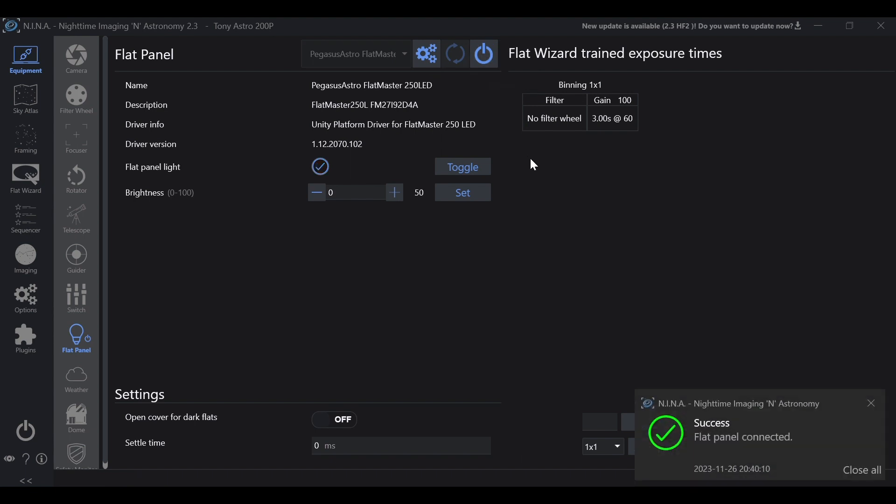
pyautogui.moveTo(228, 255)
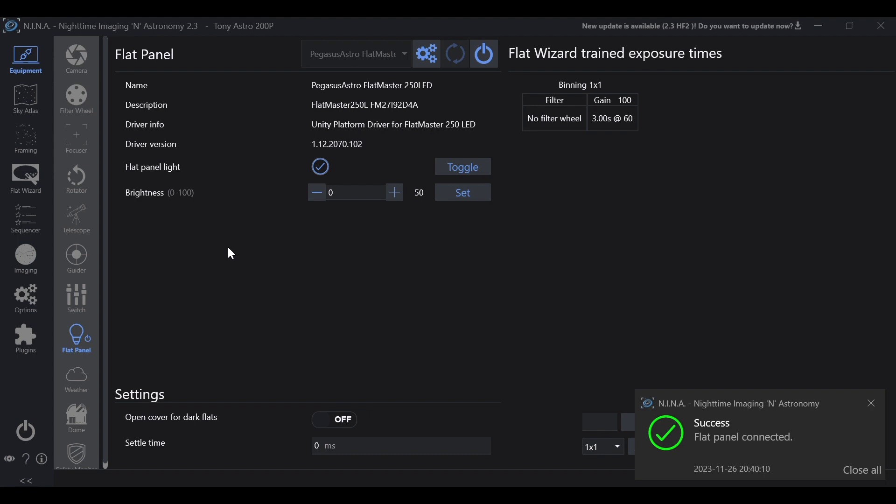
pyautogui.moveTo(461, 158)
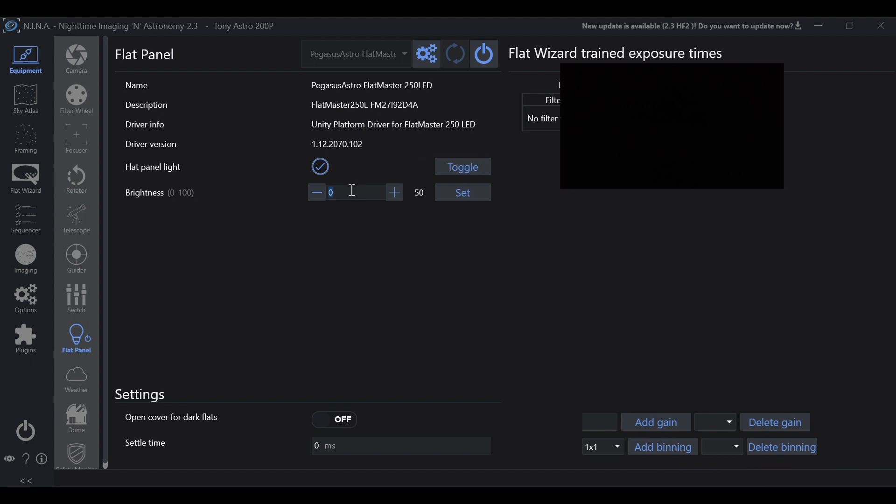
# Set the flat panel brightness to 10, then 50, and finally 100
pyautogui.write('1')
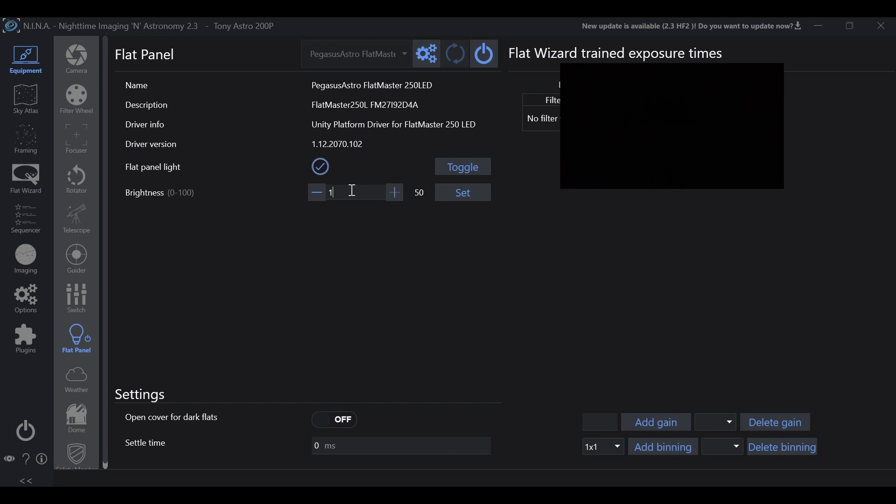
pyautogui.click(462, 192)
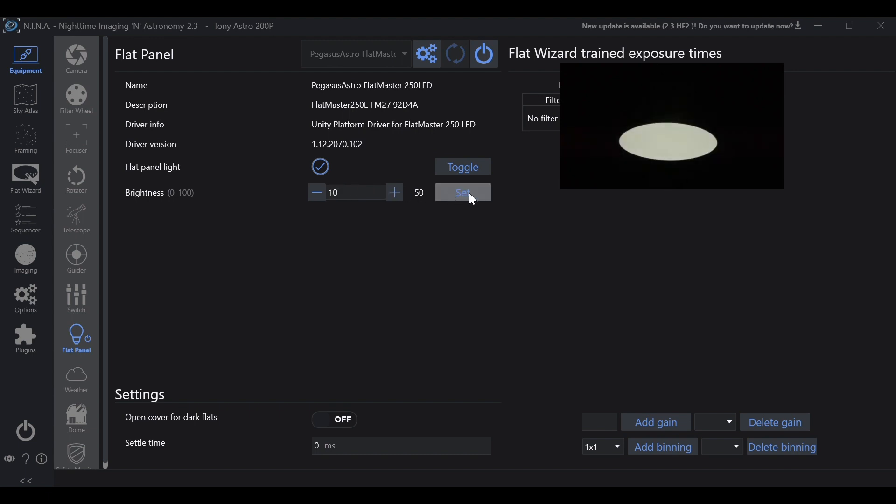
pyautogui.click(462, 192)
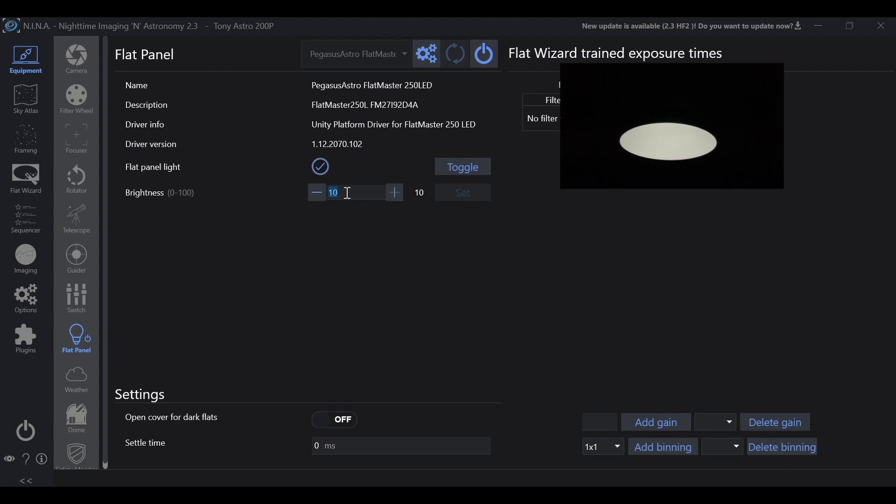
pyautogui.write('50')
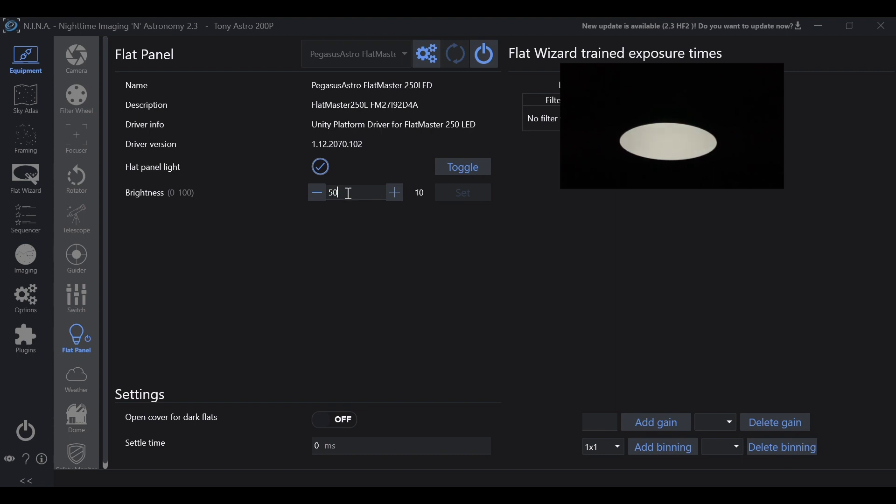
pyautogui.click(461, 192)
pyautogui.write('1')
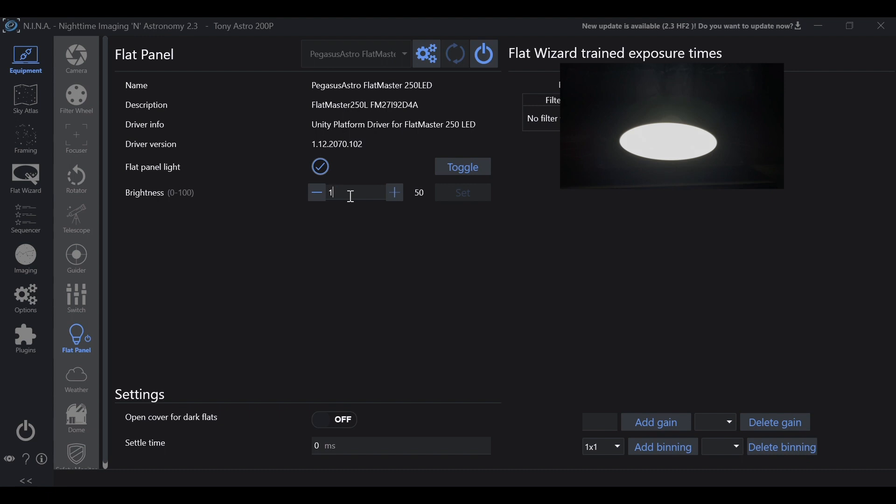
pyautogui.write('00')
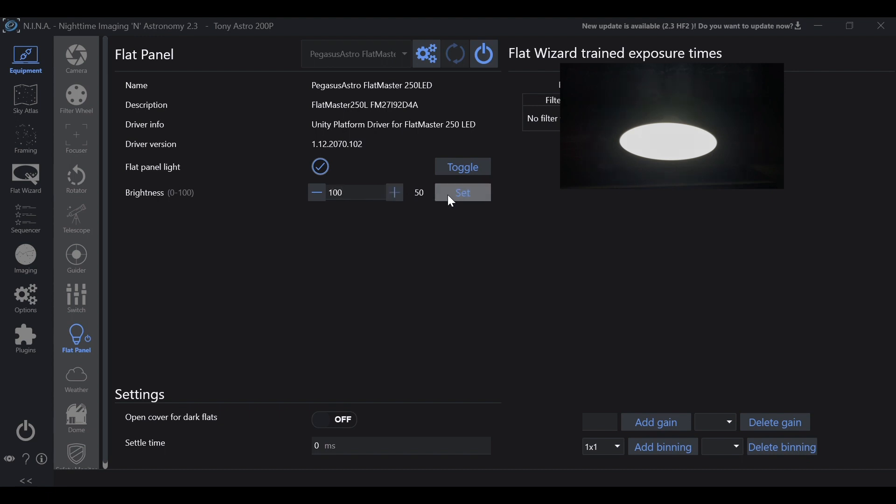
pyautogui.click(461, 192)
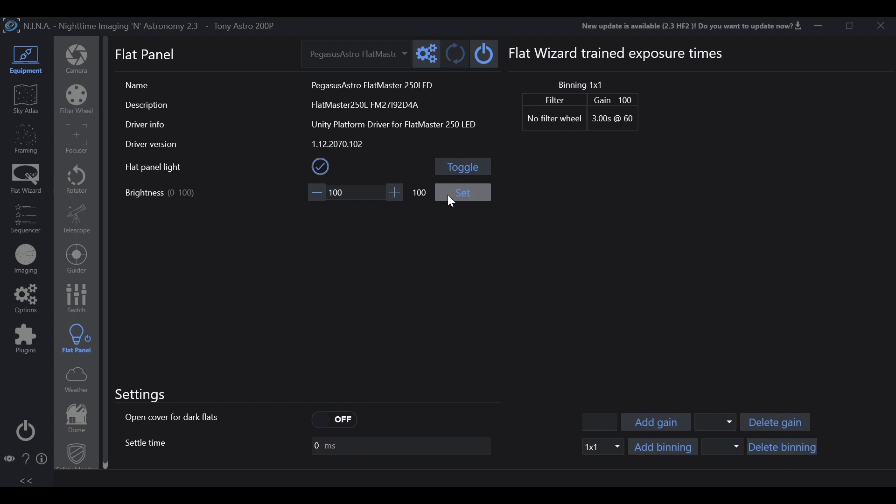
pyautogui.moveTo(463, 166)
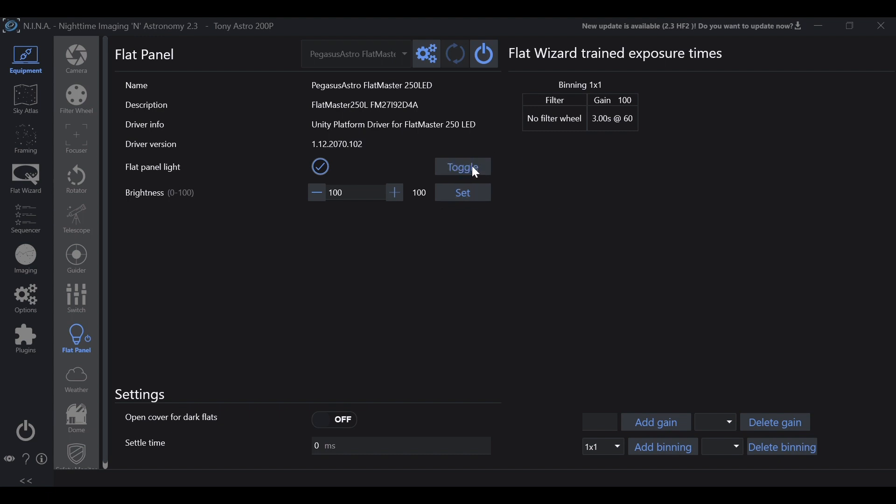
pyautogui.moveTo(431, 145)
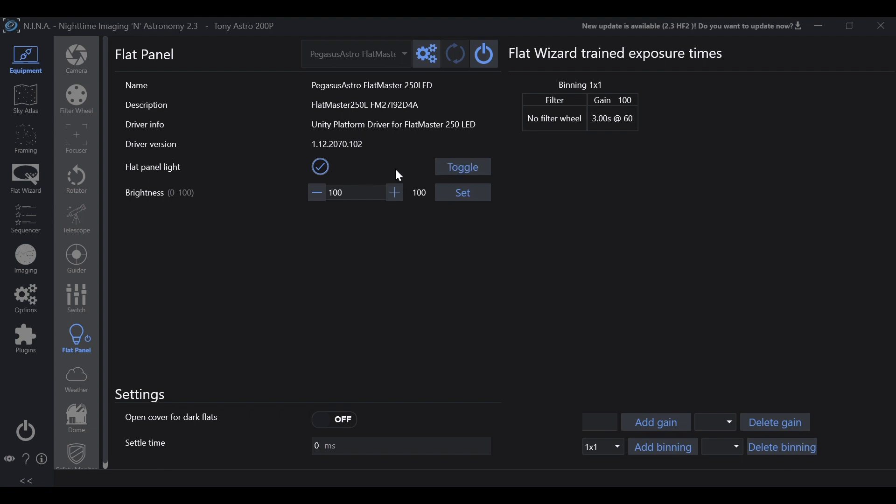
pyautogui.moveTo(481, 73)
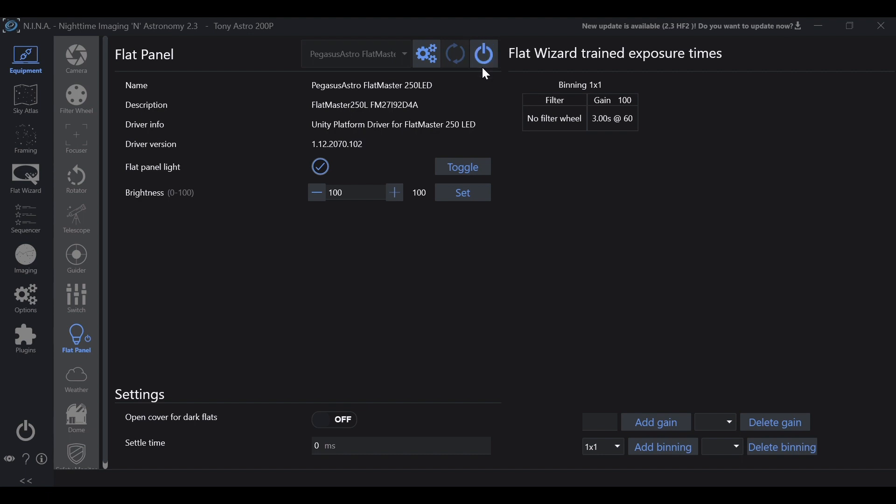
# Disconnect the FlatMaster 250LED and confirm with OK, clearing its details
pyautogui.click(483, 54)
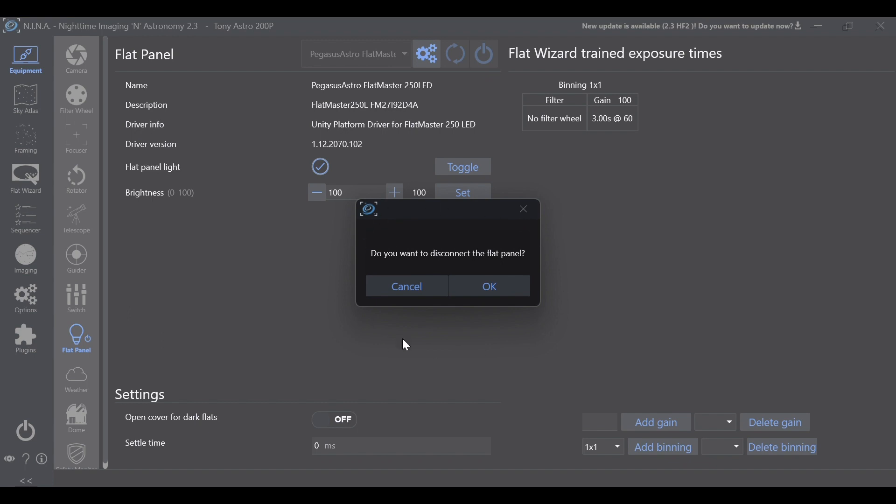
pyautogui.moveTo(358, 339)
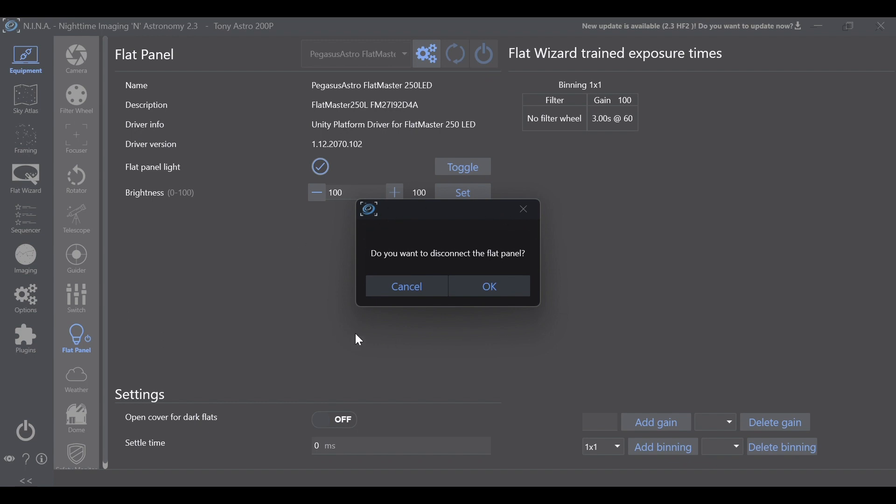
pyautogui.click(489, 287)
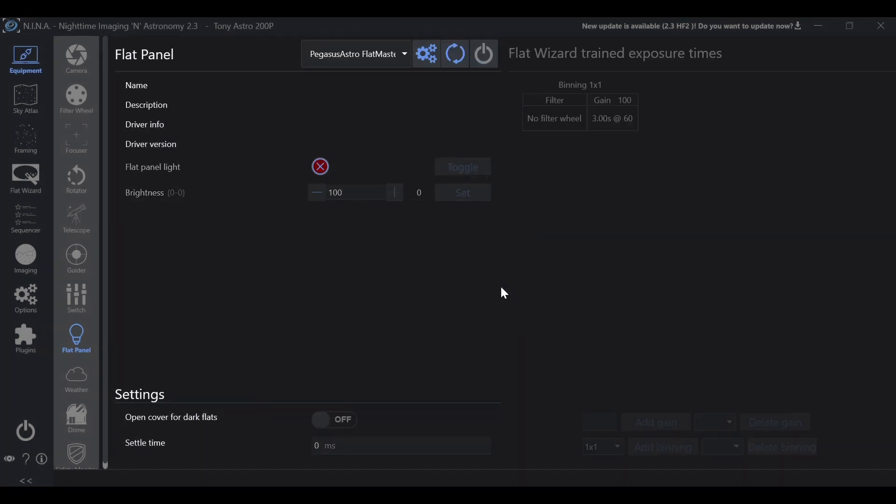